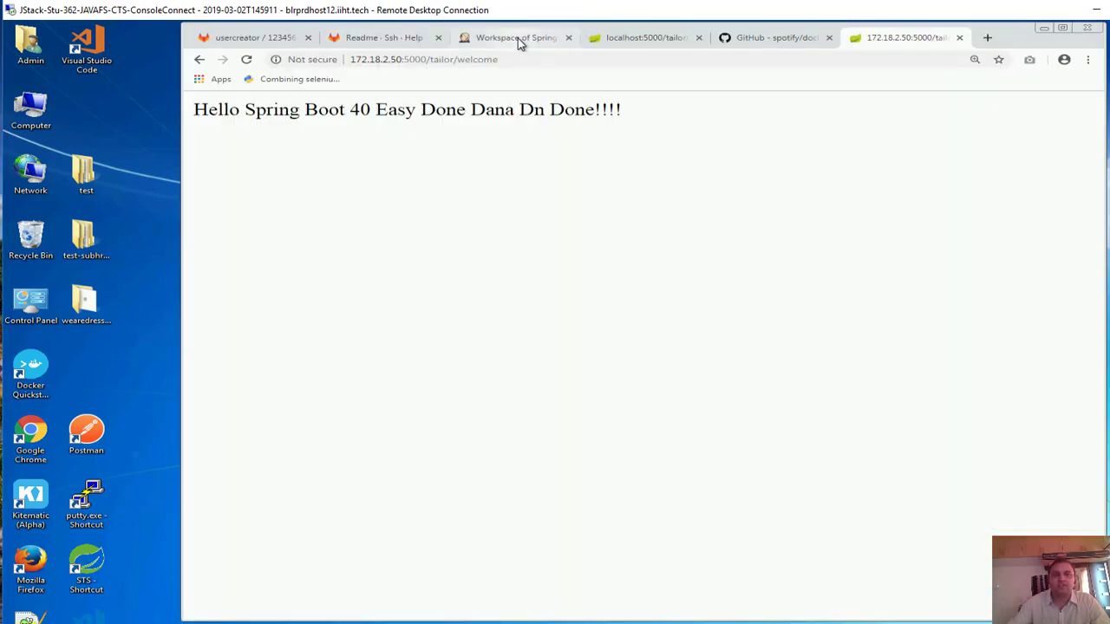
# Go from the SpringBoot-Jenkins-Job workspace target folder to the job's configuration page
pyautogui.click(516, 37)
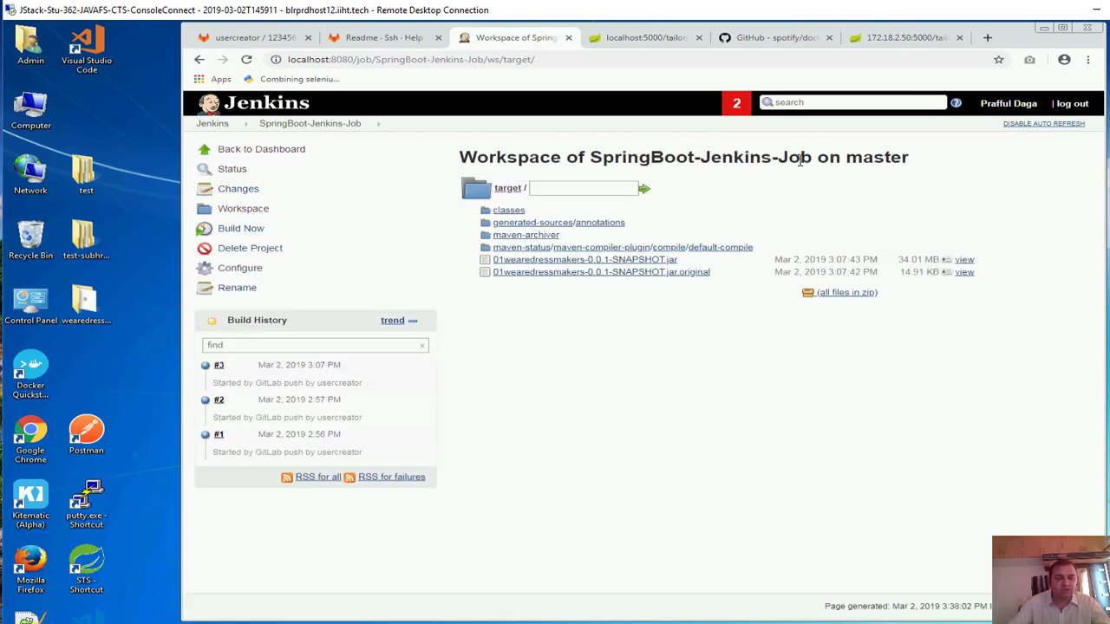
pyautogui.moveTo(694, 241)
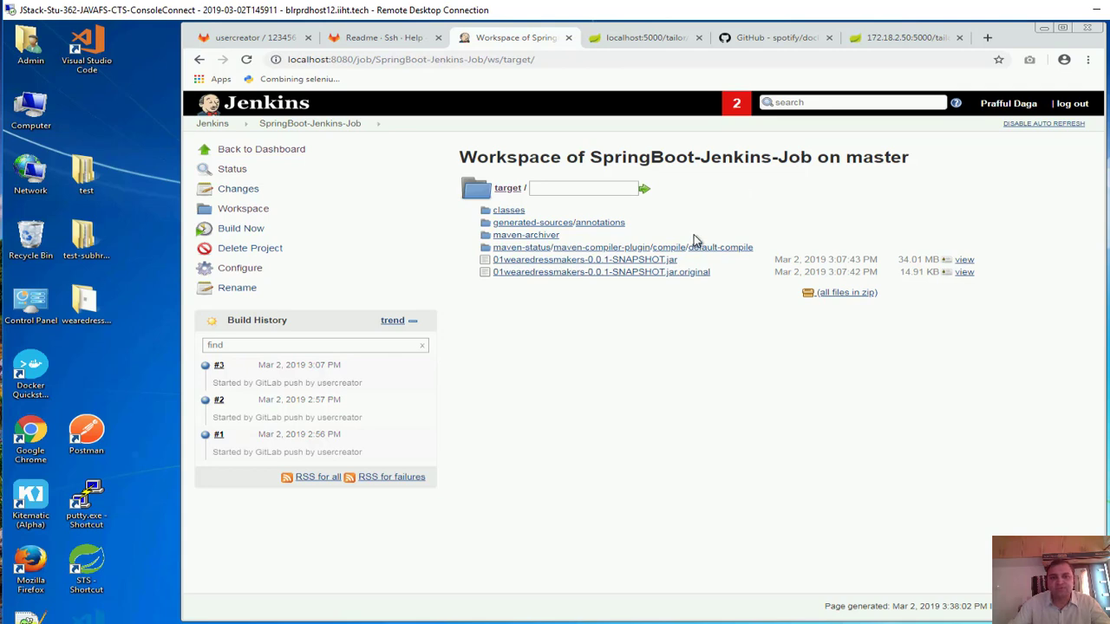
pyautogui.doubleClick(701, 157)
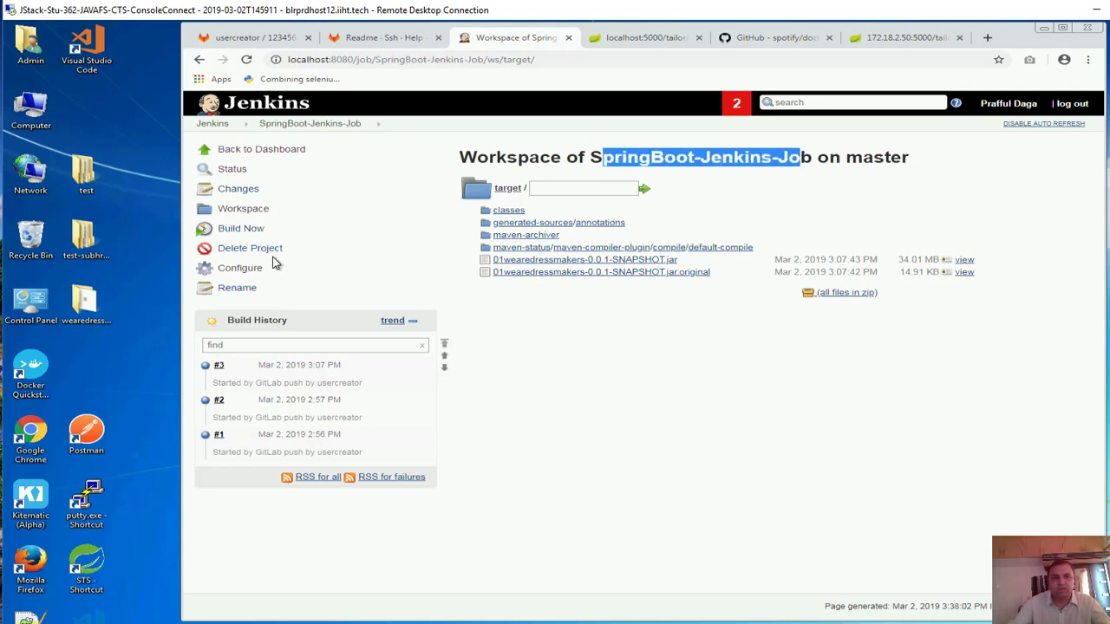
pyautogui.click(240, 267)
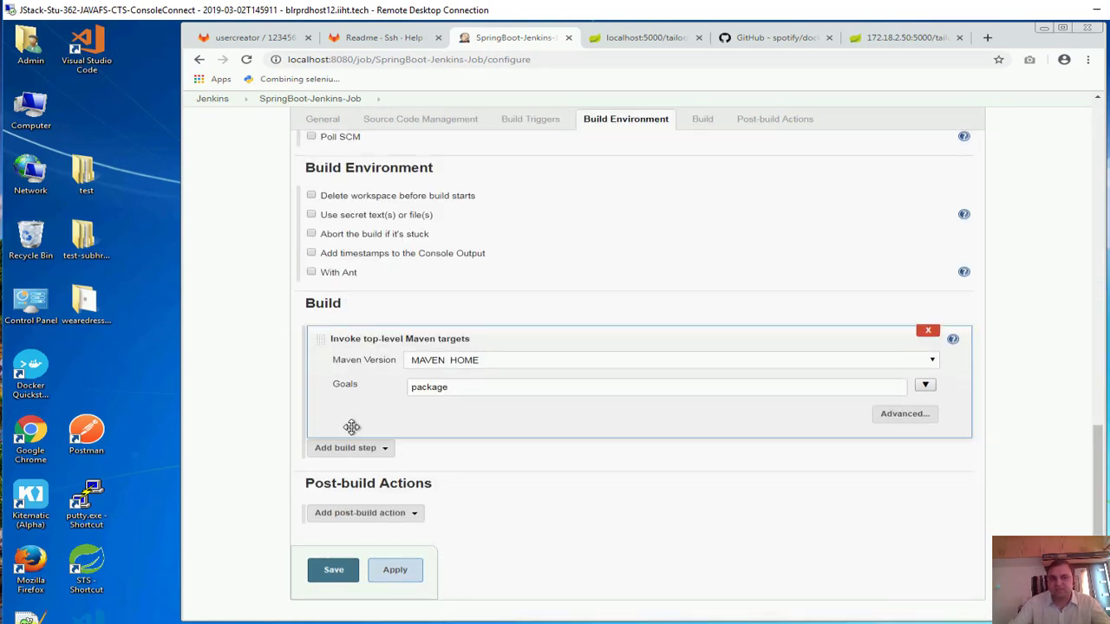
# Add a second top-level Maven targets step using MAVEN_HOME with goal docker:build, and save
pyautogui.click(932, 360)
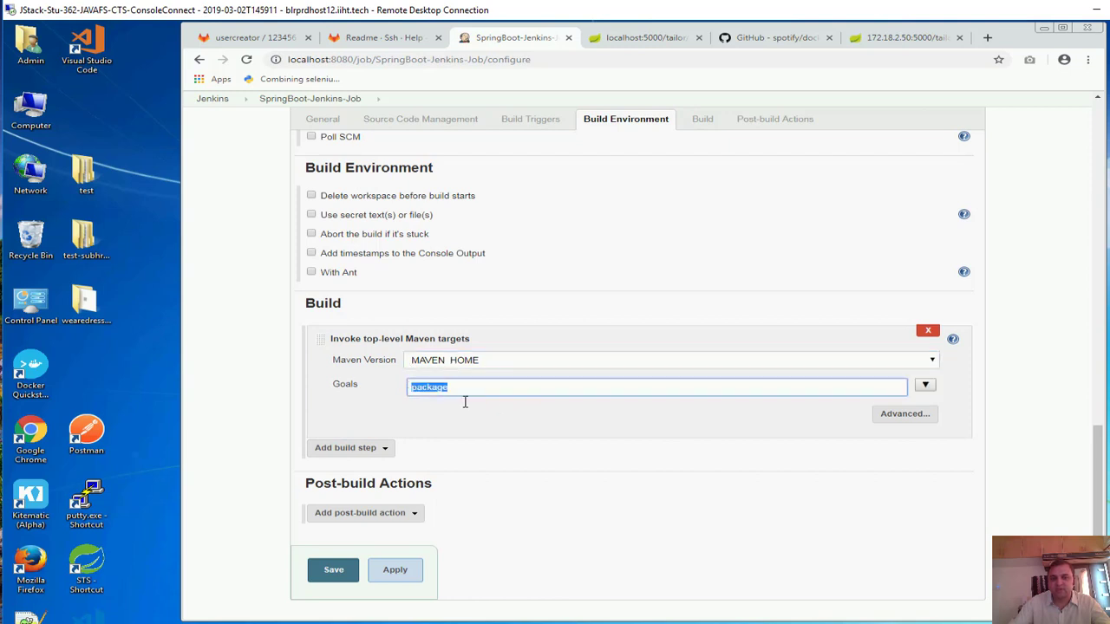
pyautogui.click(350, 448)
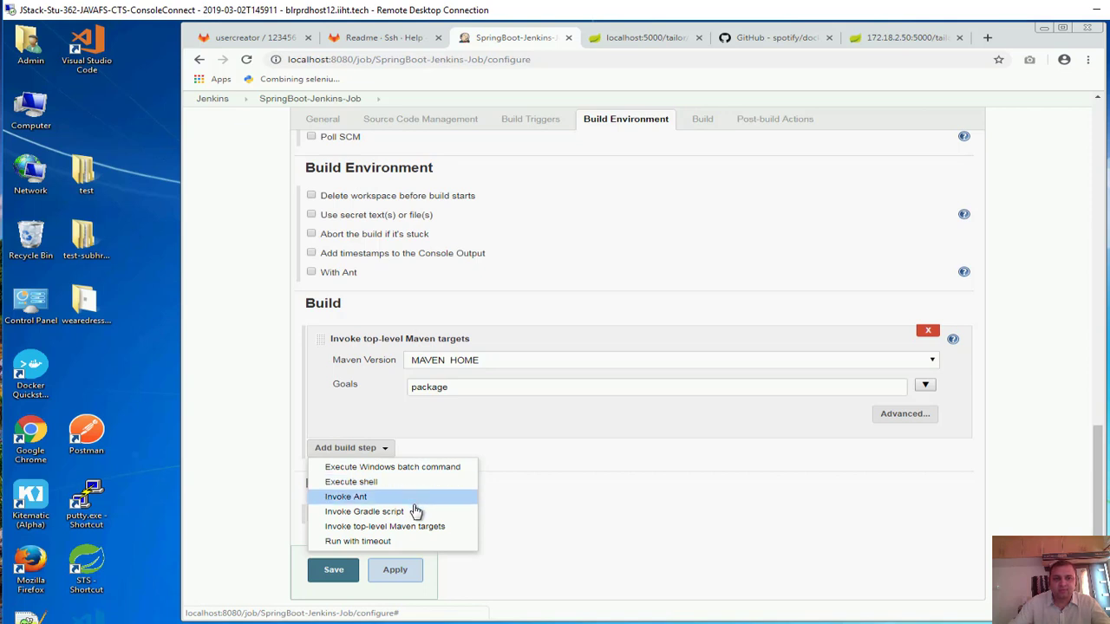
pyautogui.moveTo(416, 512)
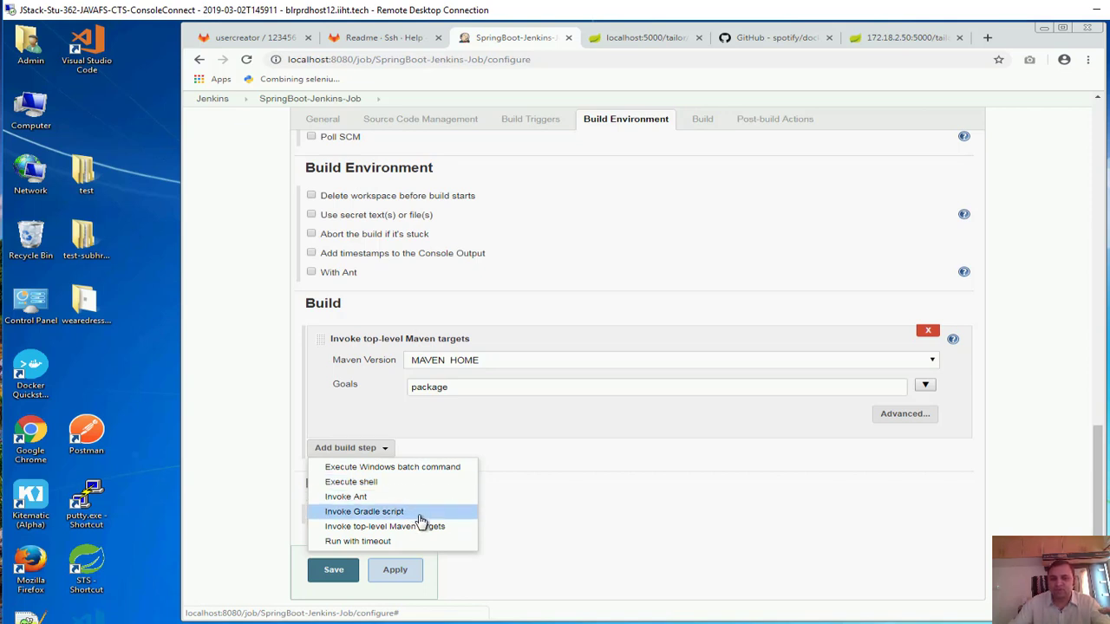
pyautogui.moveTo(431, 516)
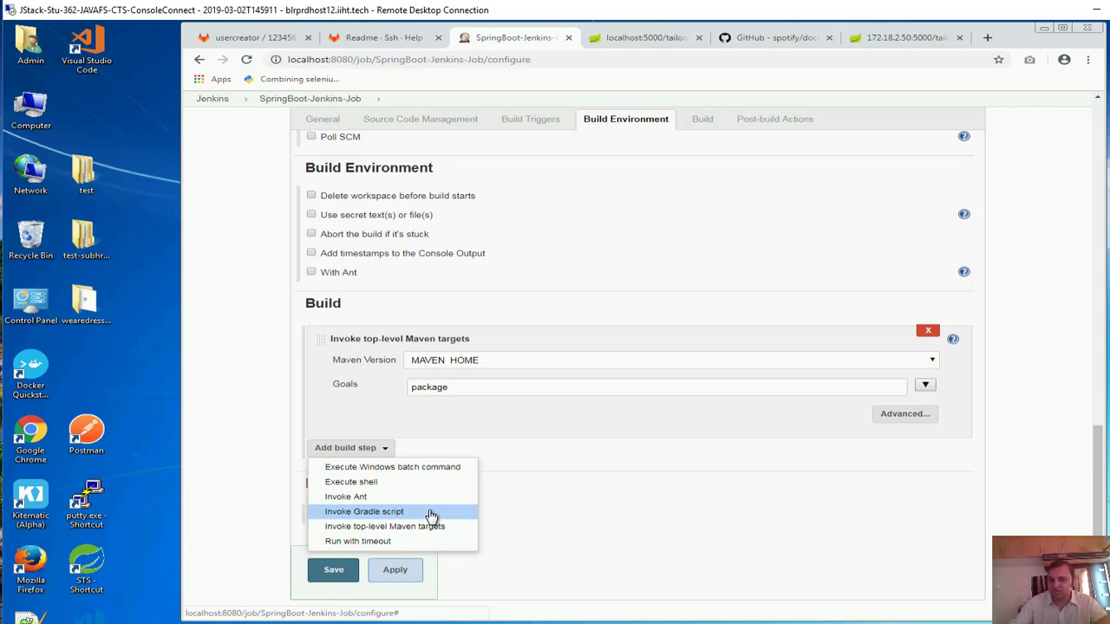
pyautogui.click(384, 527)
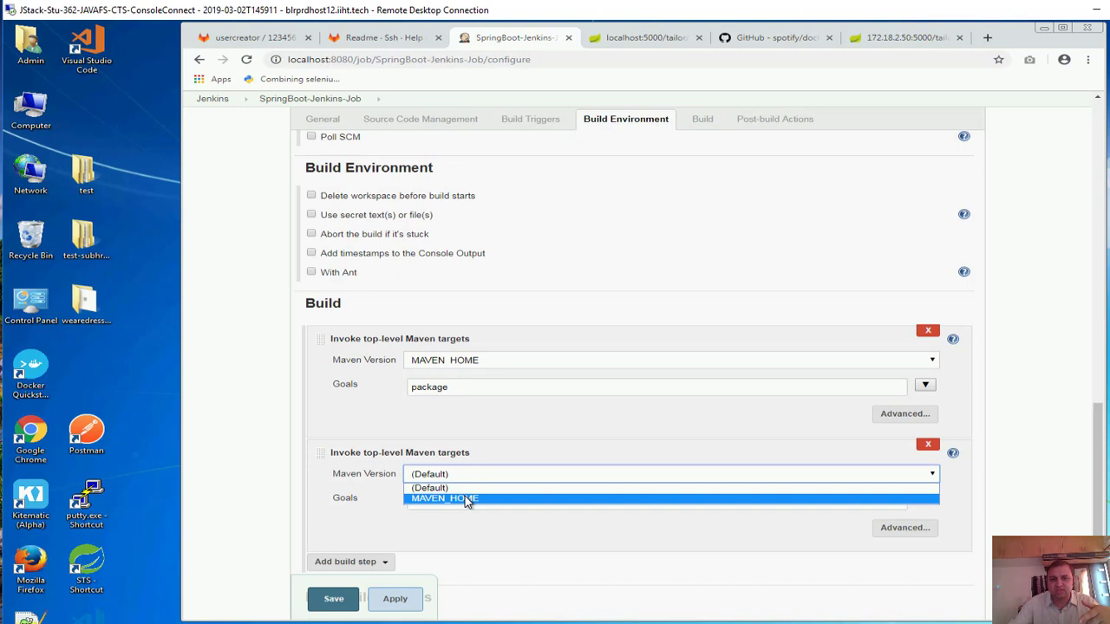
pyautogui.click(445, 498)
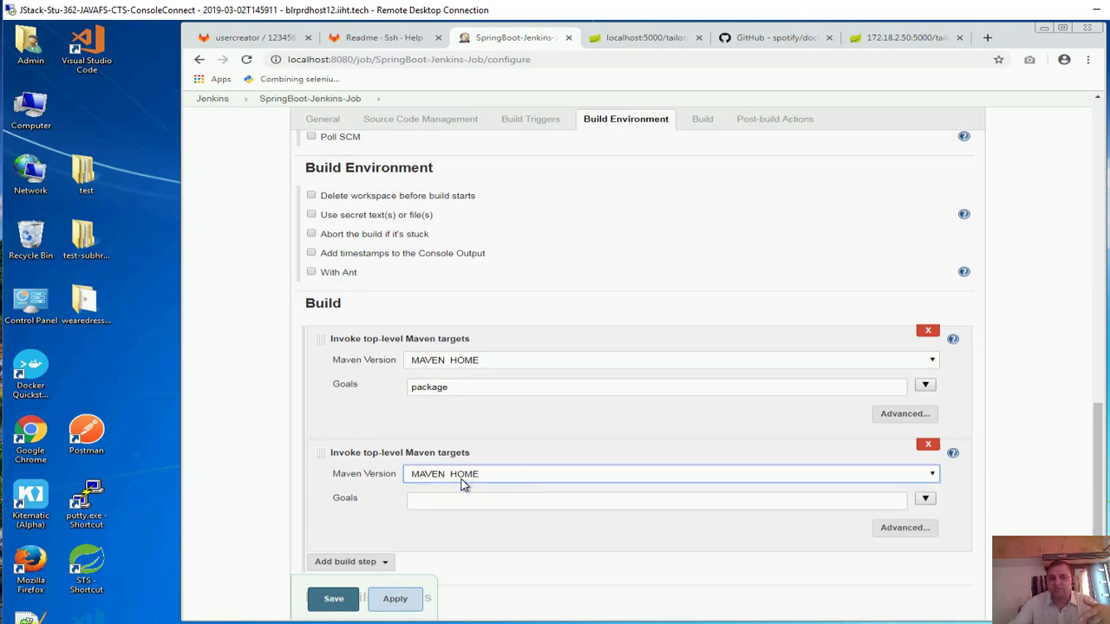
pyautogui.click(657, 500)
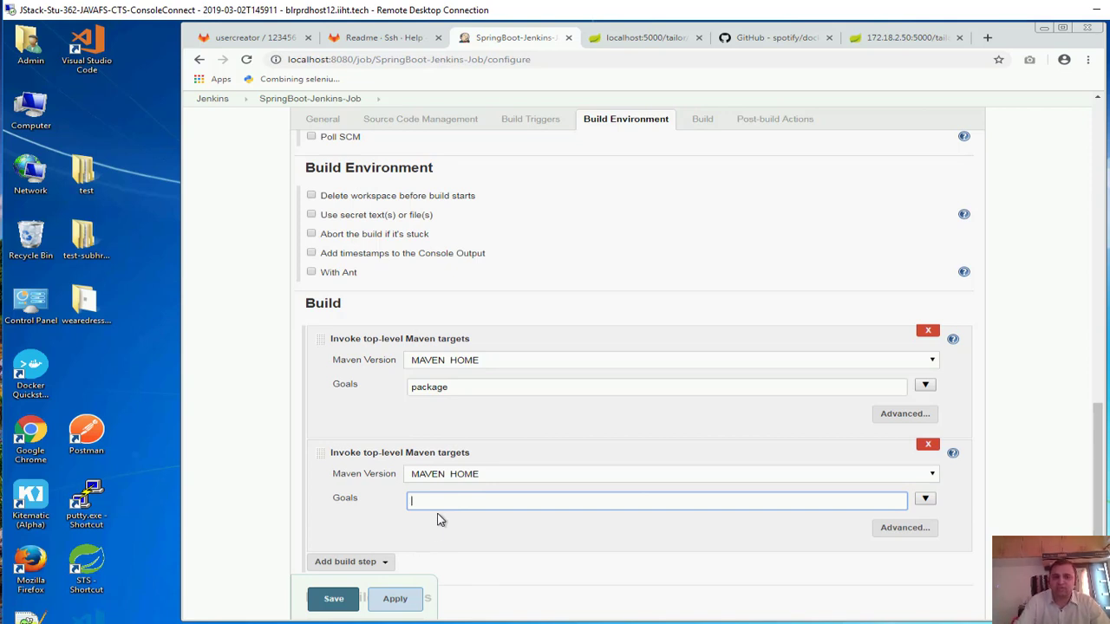
pyautogui.moveTo(456, 502)
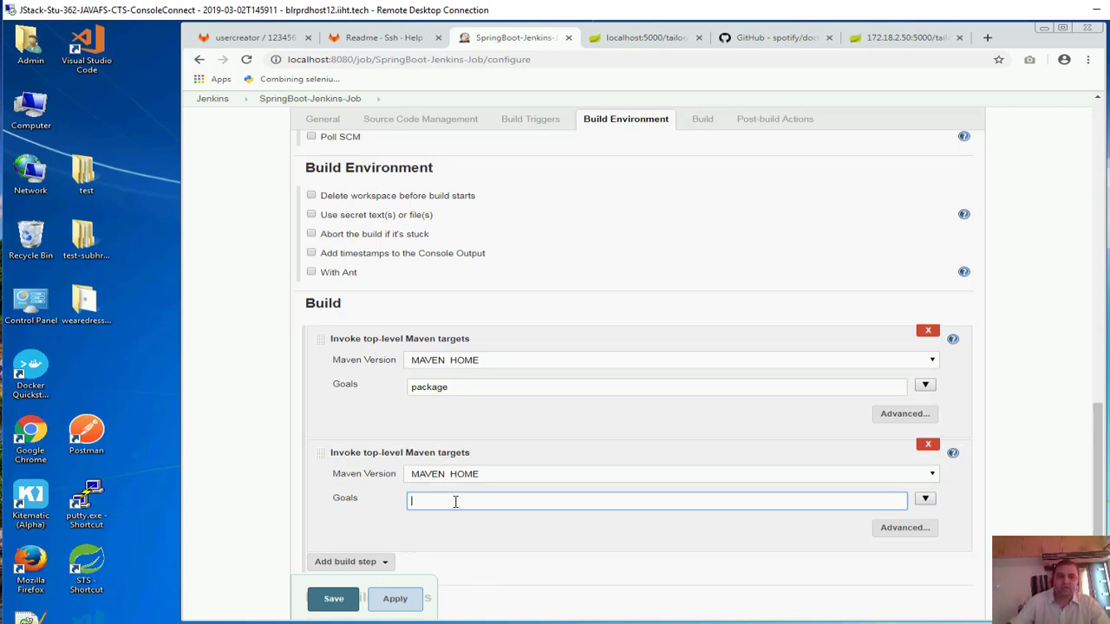
pyautogui.write('docker:build')
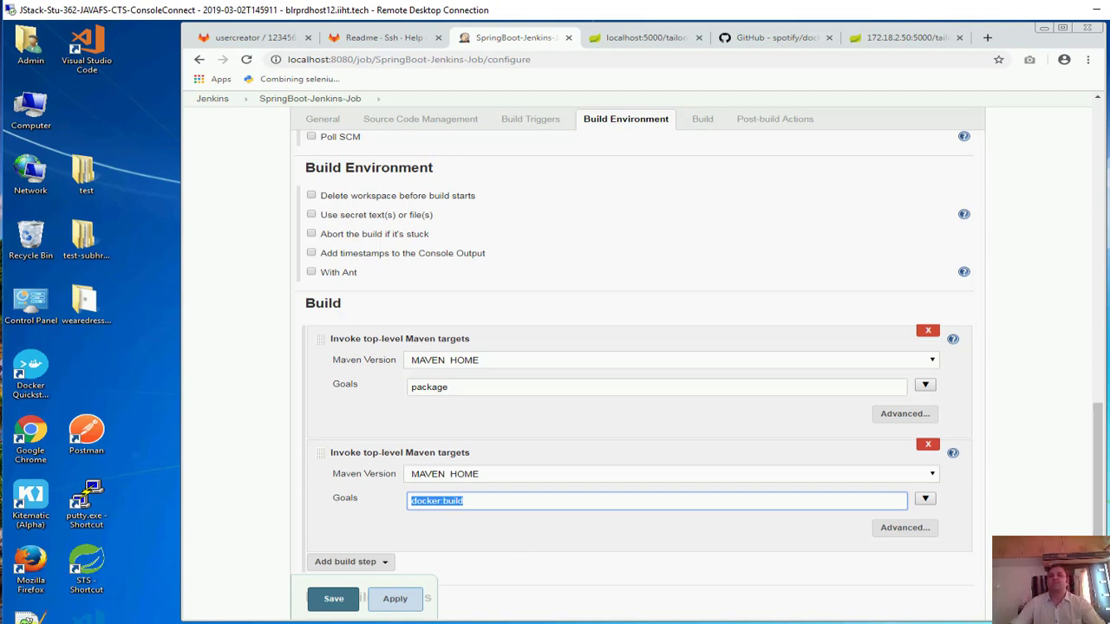
pyautogui.moveTo(560, 533)
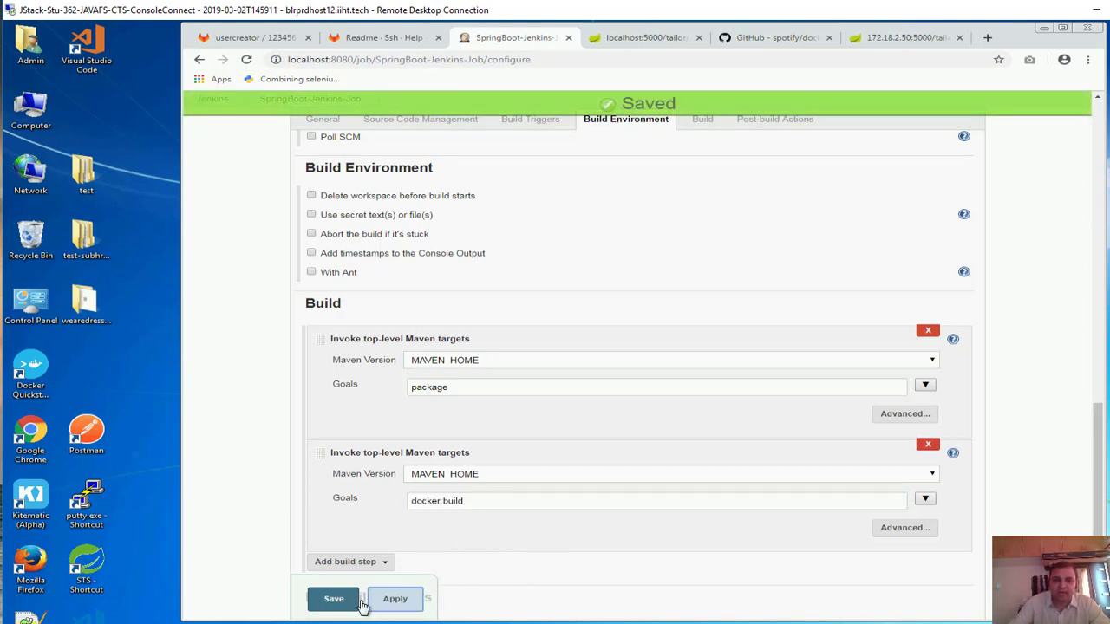
pyautogui.click(333, 599)
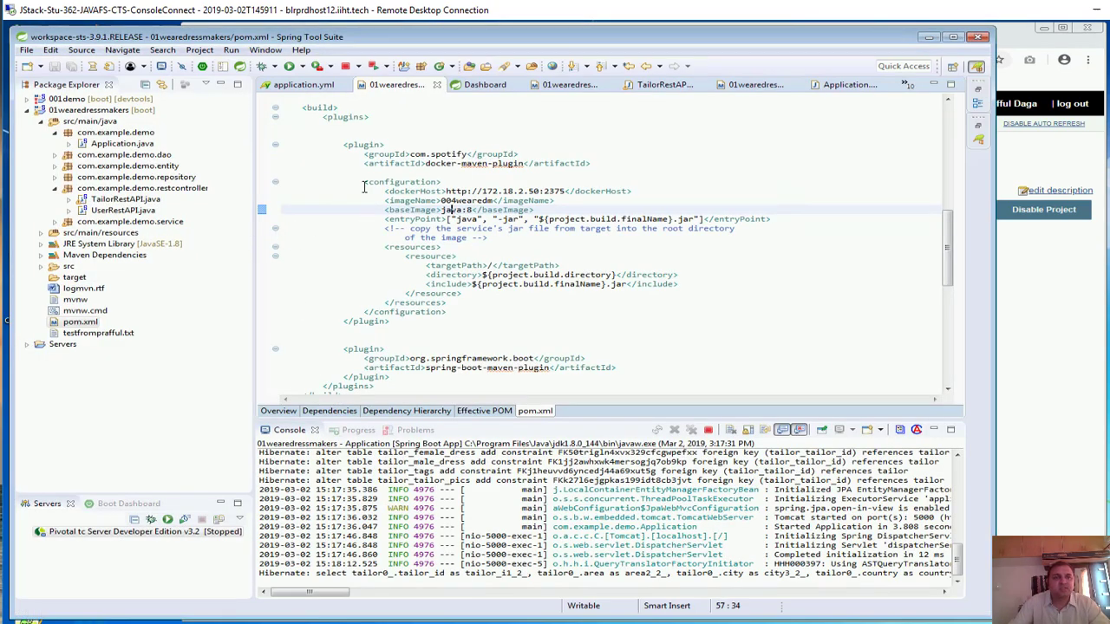
# In TailorRestAPI.java, replace the old welcome() wording with GIT->Jenkins->Docker
pyautogui.click(663, 84)
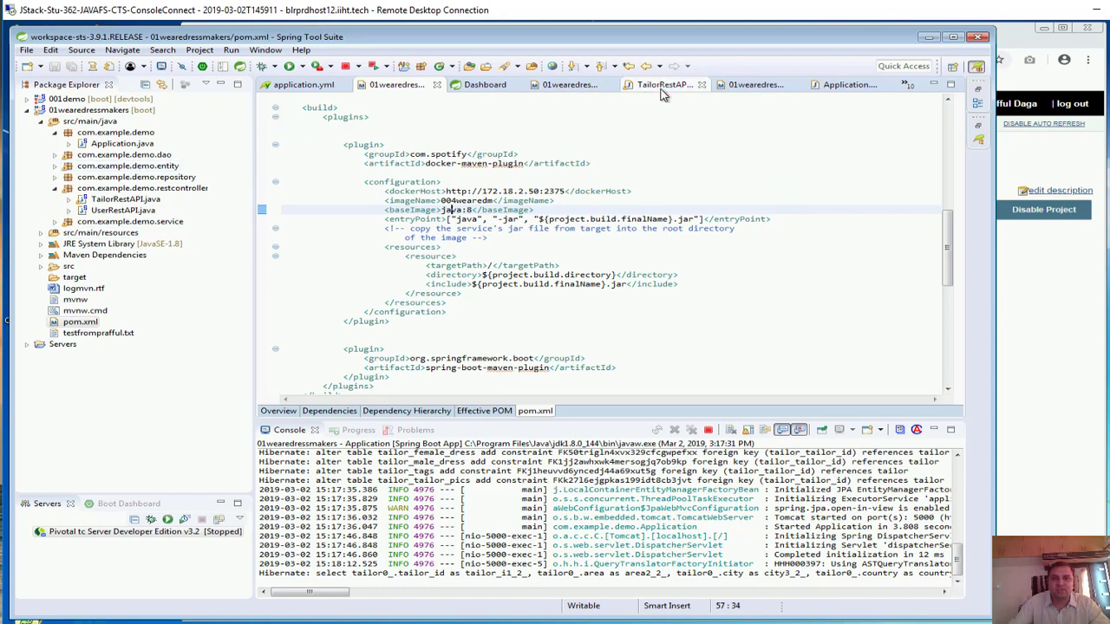
pyautogui.click(663, 84)
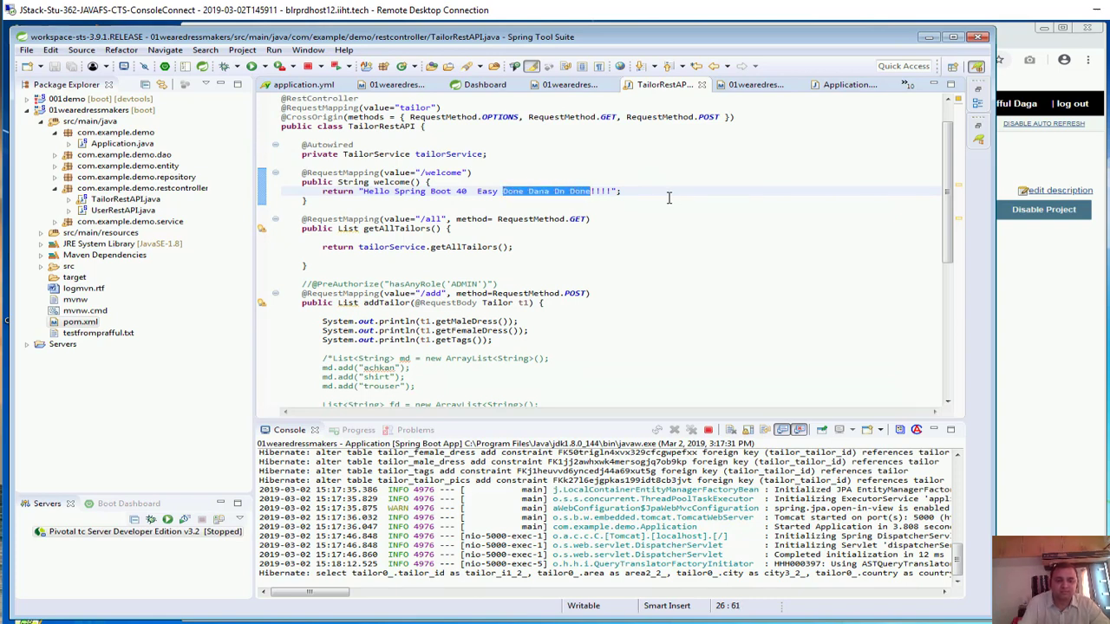
pyautogui.write('GIT-')
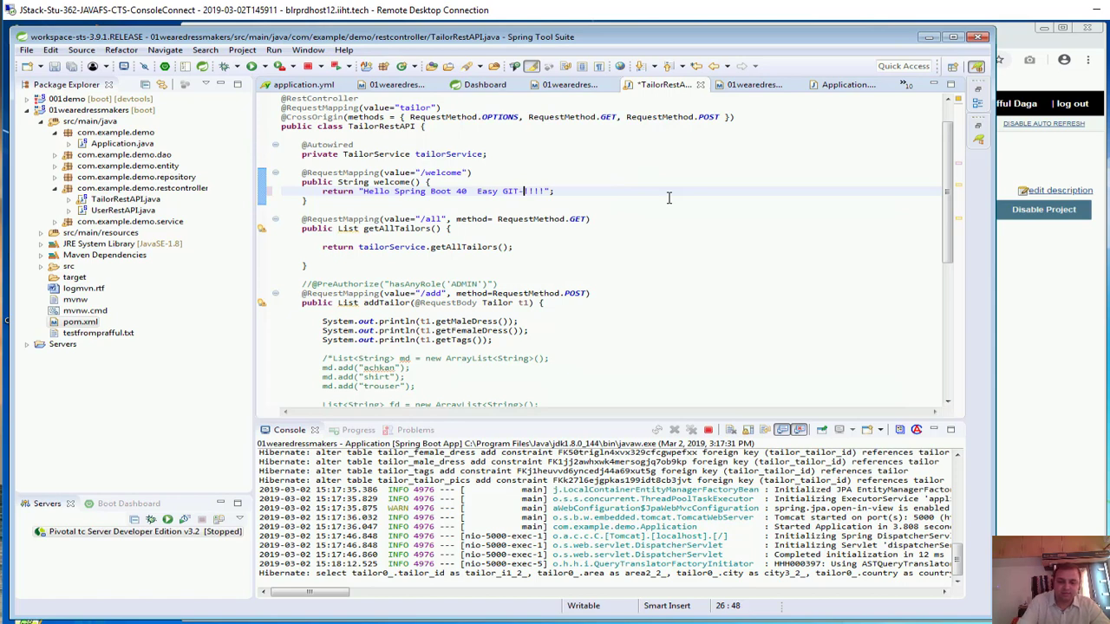
pyautogui.write('>')
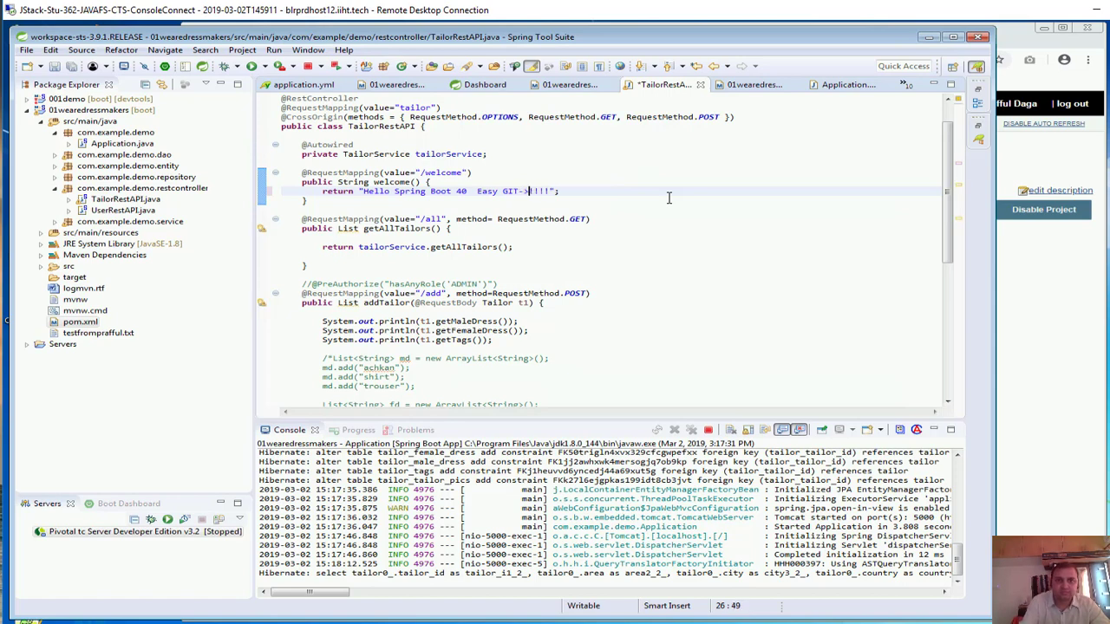
pyautogui.write('Jenkins')
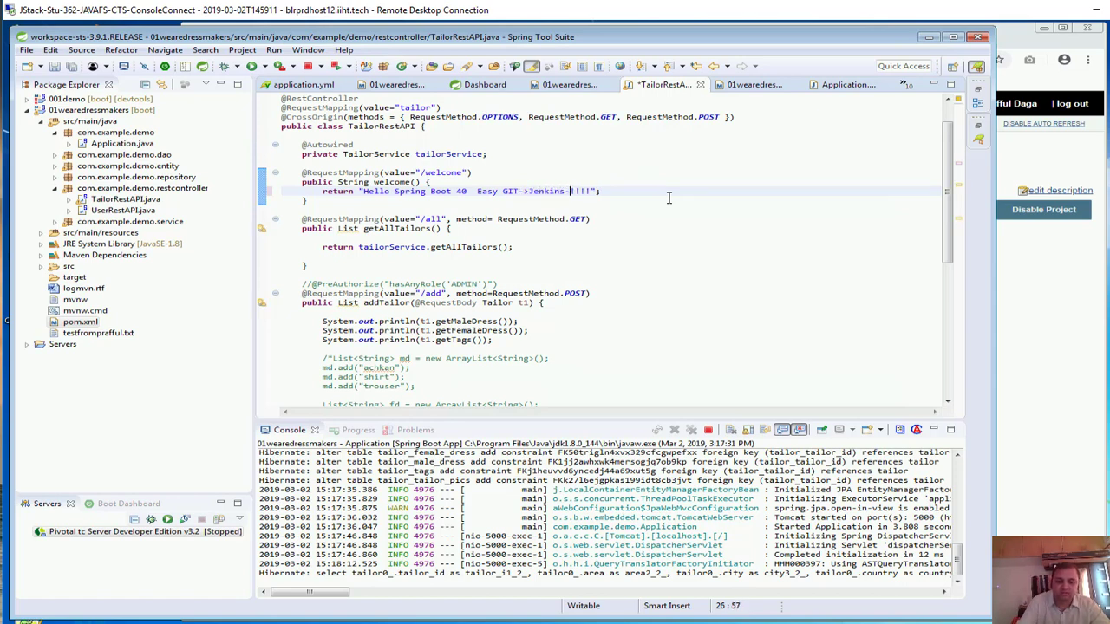
pyautogui.write('->Docker')
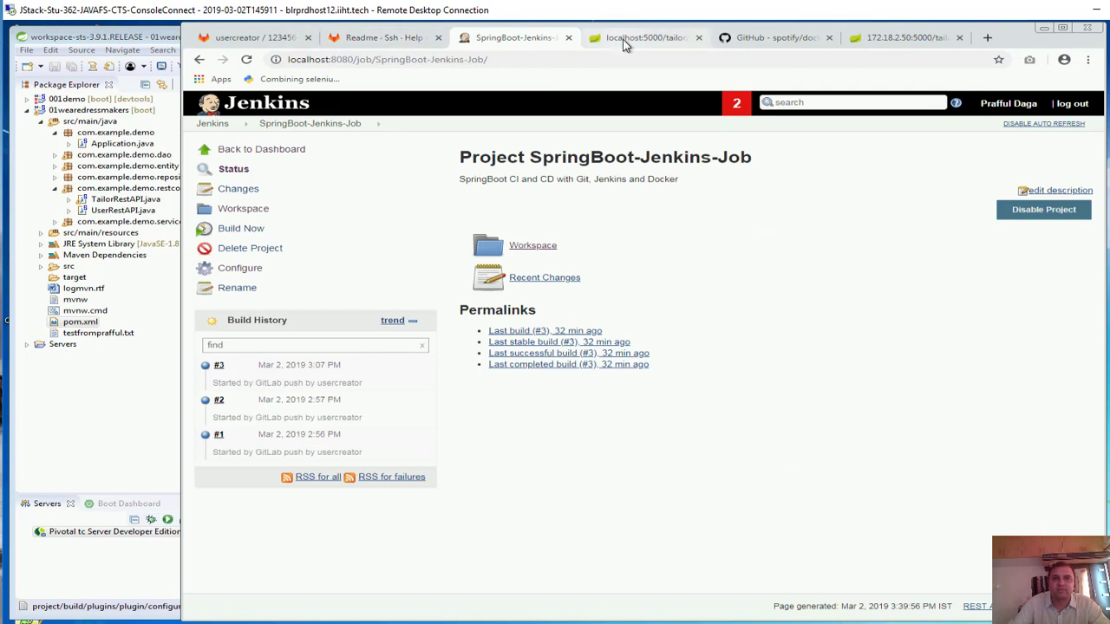
# Compare the local localhost:5000 welcome page with the remote 172.18.2.50:5000 page
pyautogui.click(647, 38)
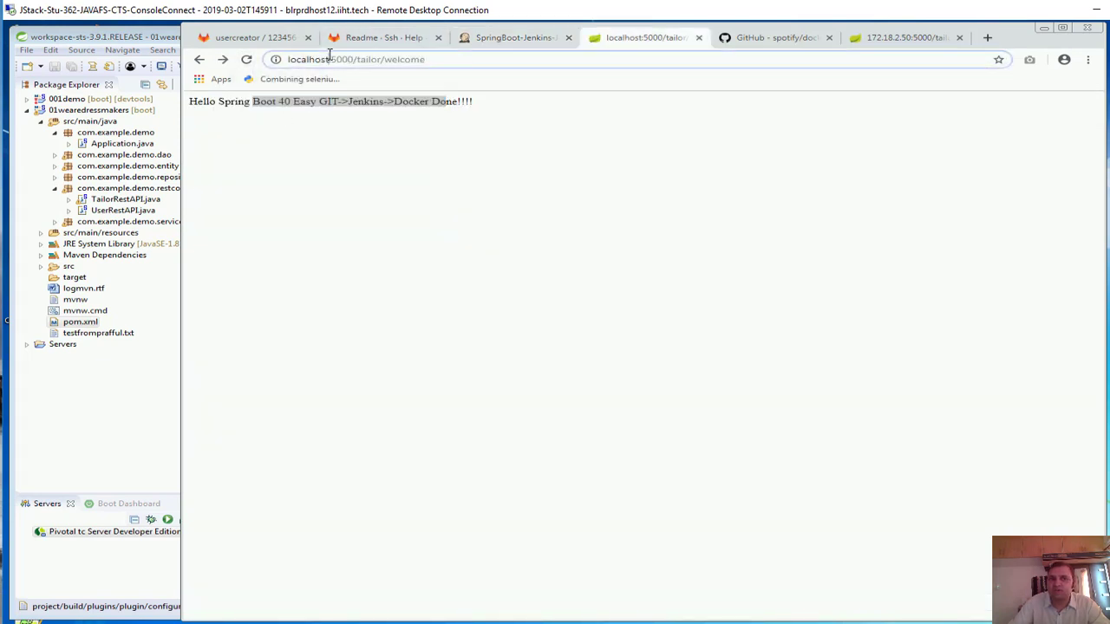
pyautogui.click(907, 37)
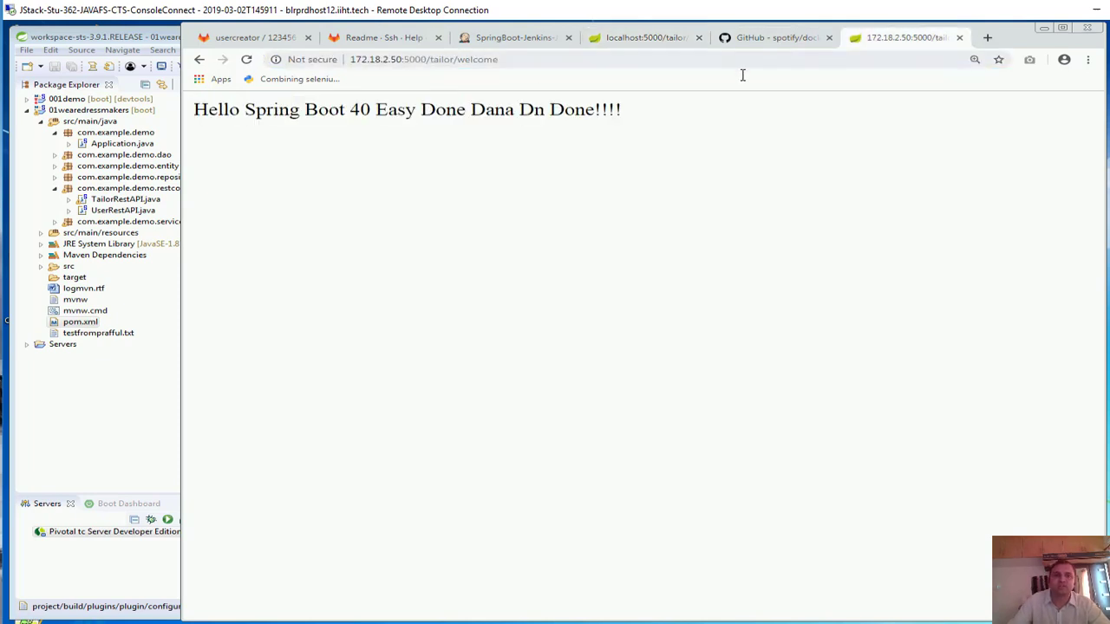
pyautogui.moveTo(306, 109); pyautogui.dragTo(446, 109)
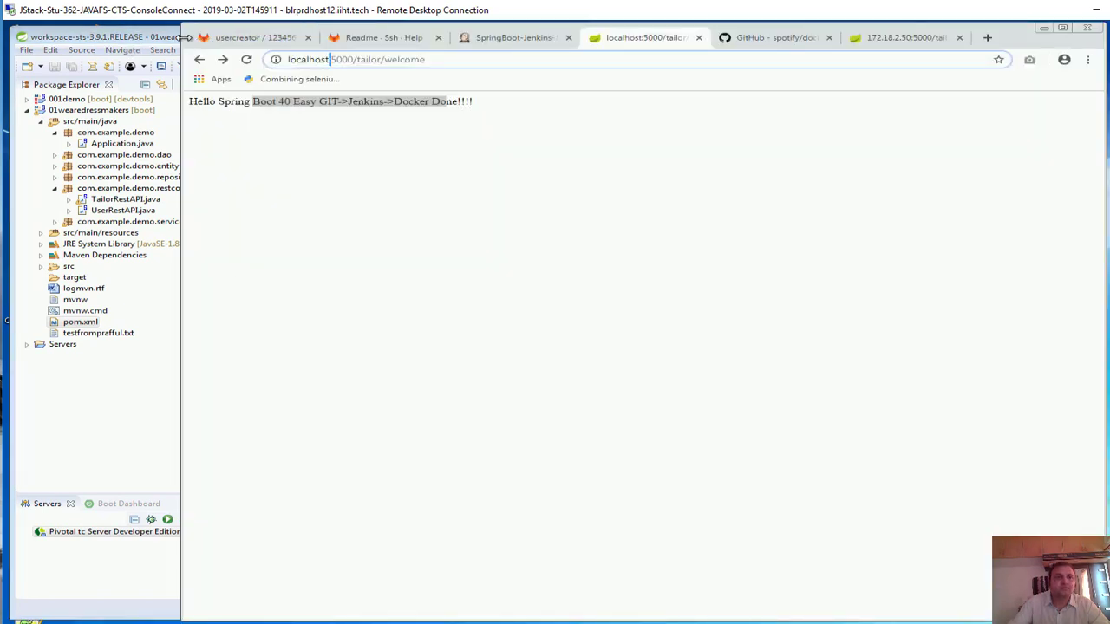
pyautogui.click(255, 37)
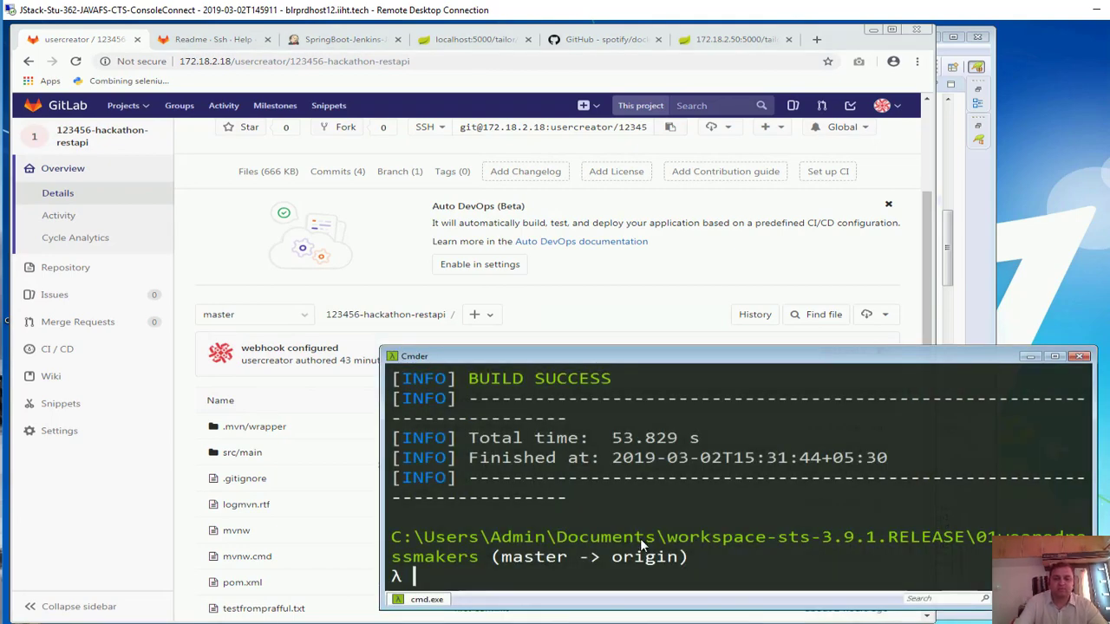
# Commit the changes as "SB -> GIT -> Jenkins -> Docker DONE" and push them to GitLab
pyautogui.write('git ststus')
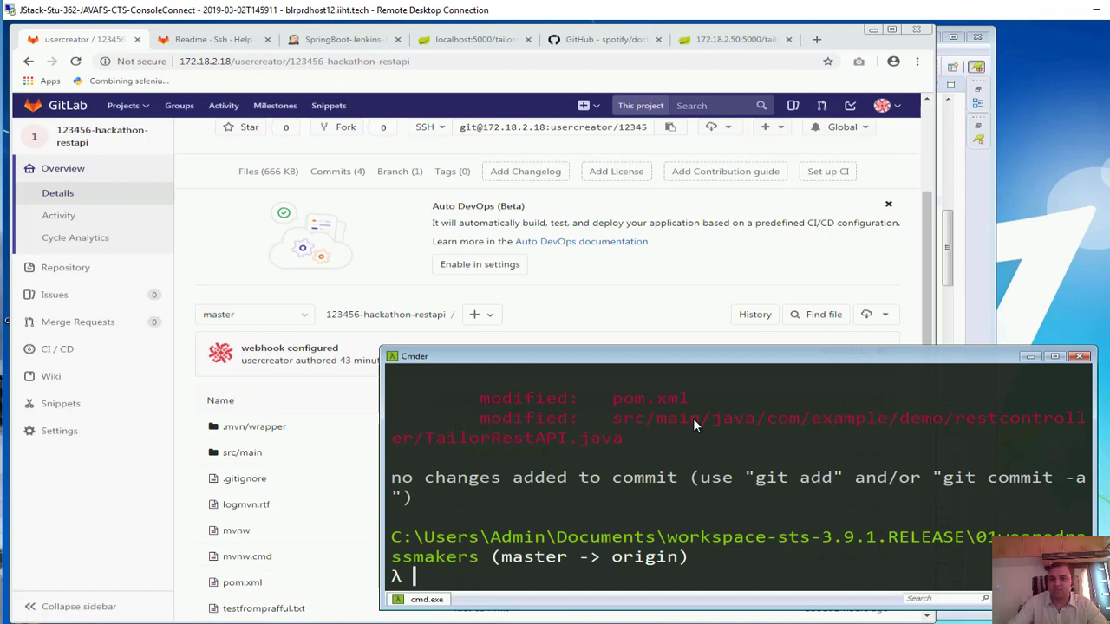
pyautogui.moveTo(789, 448)
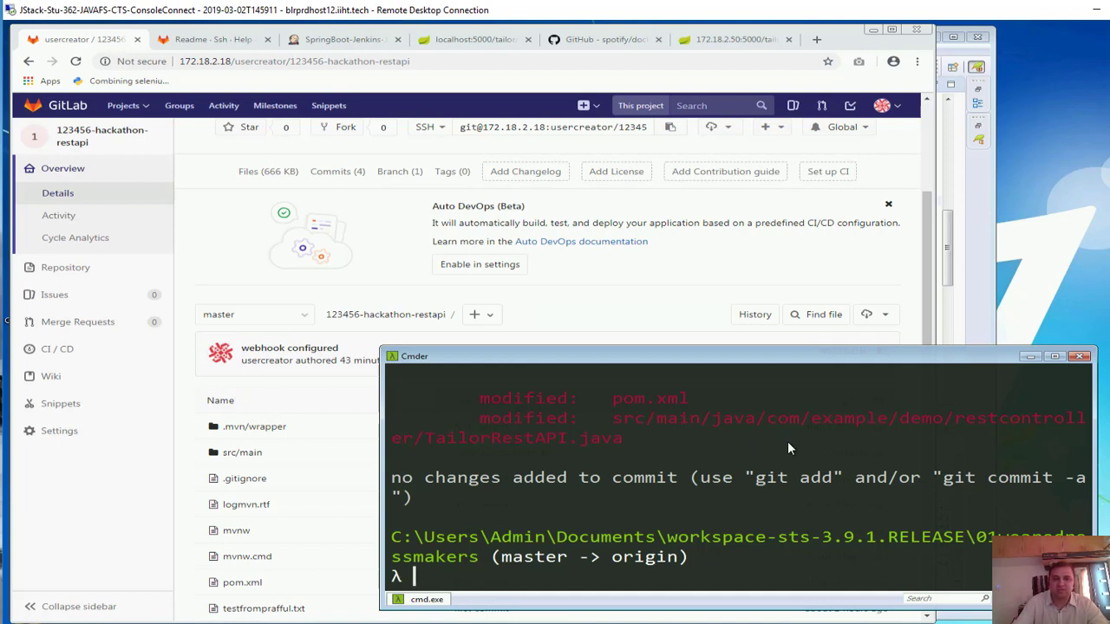
pyautogui.write('git push')
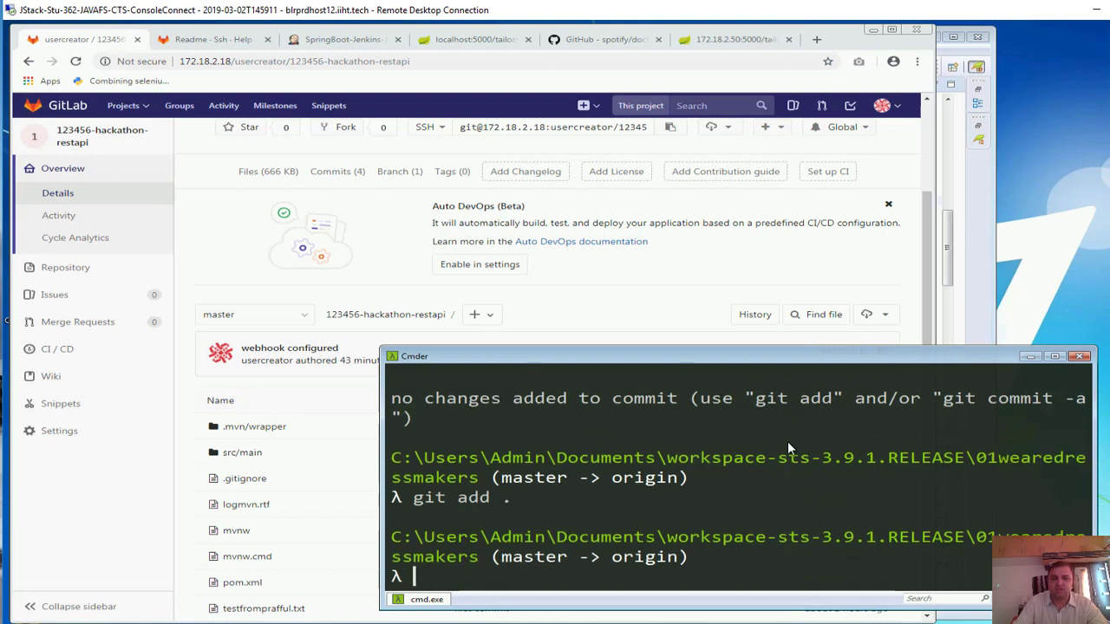
pyautogui.write('git push')
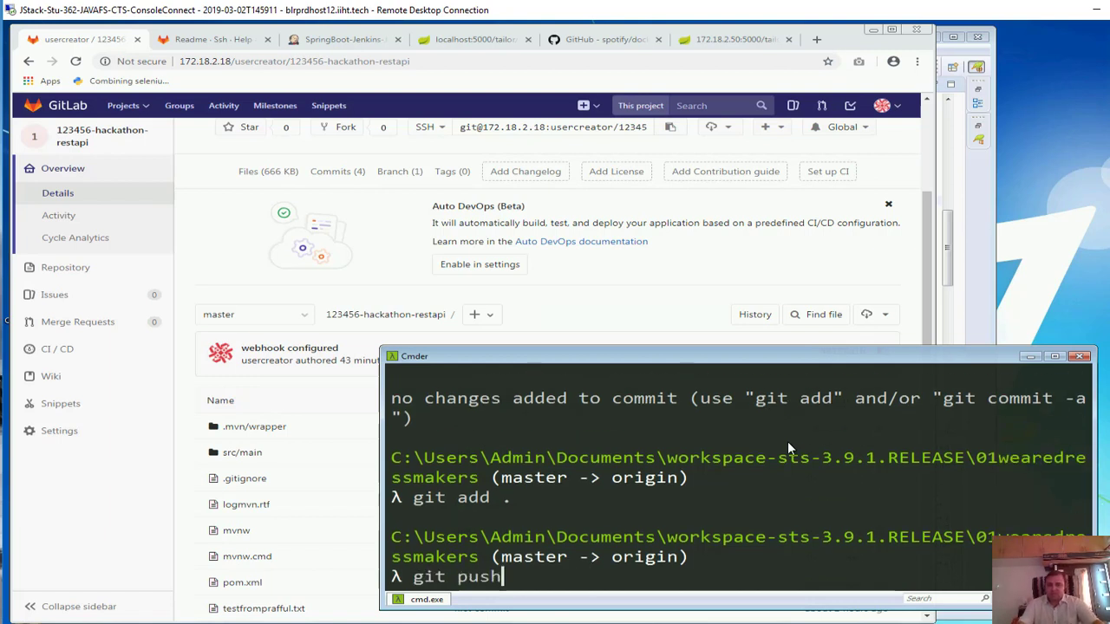
pyautogui.write('git commit -m "testing build via jenkins"')
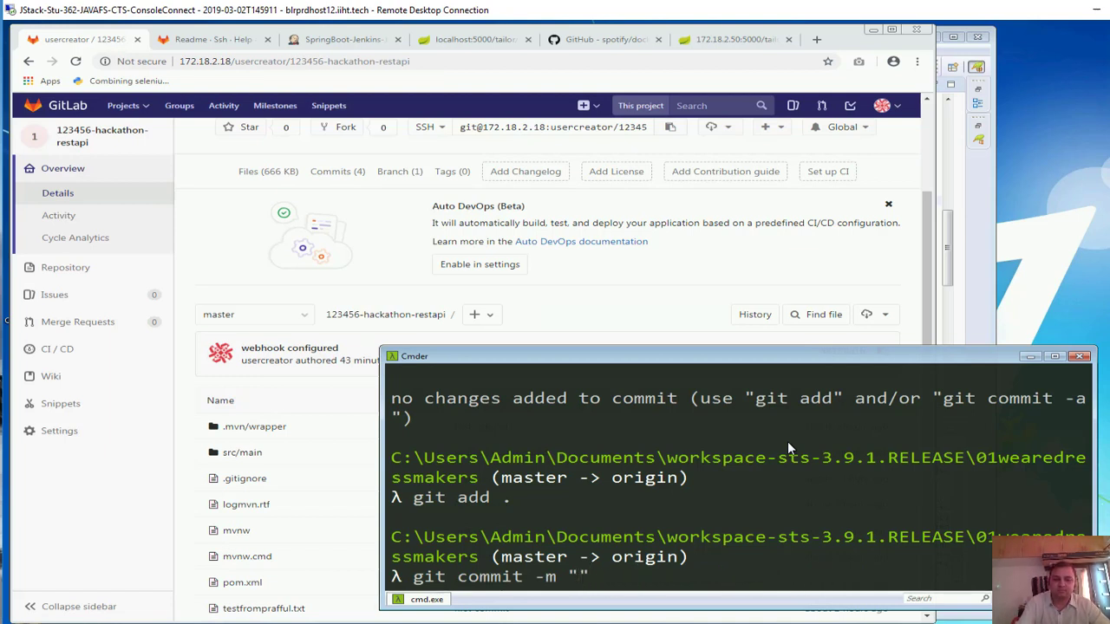
pyautogui.write('SB ->')
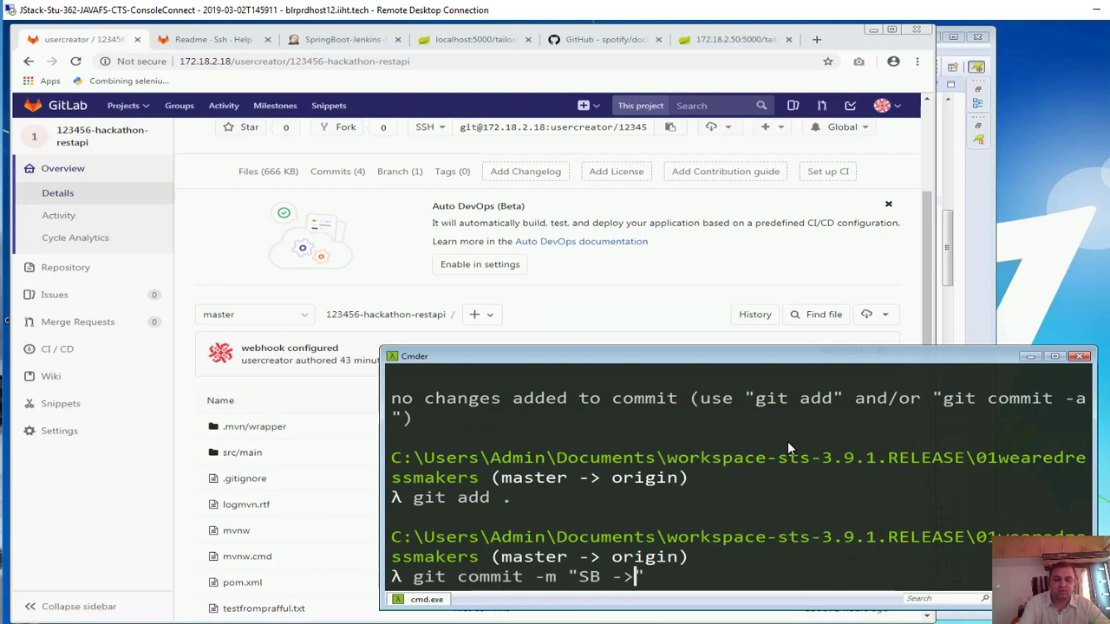
pyautogui.write('GIT')
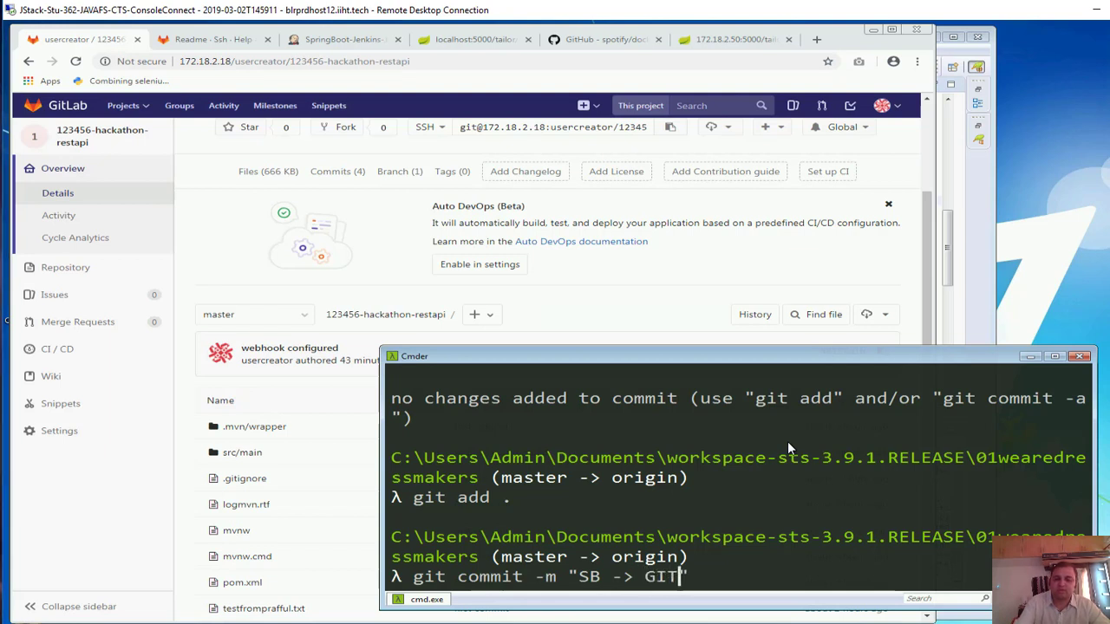
pyautogui.write('->')
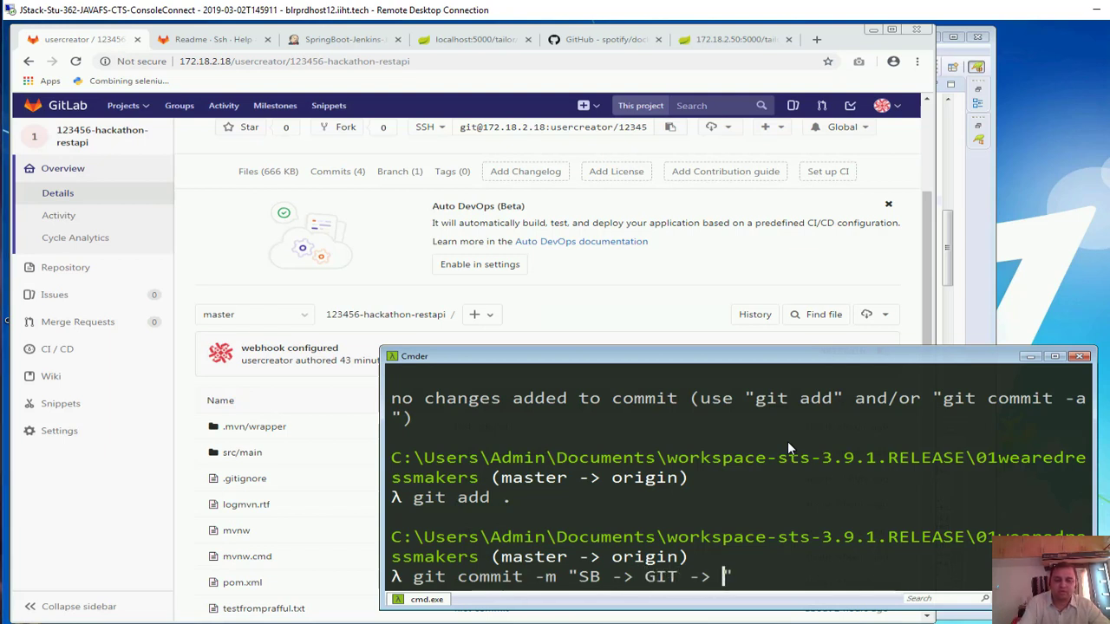
pyautogui.write('Jenkins -> Docker DONE')
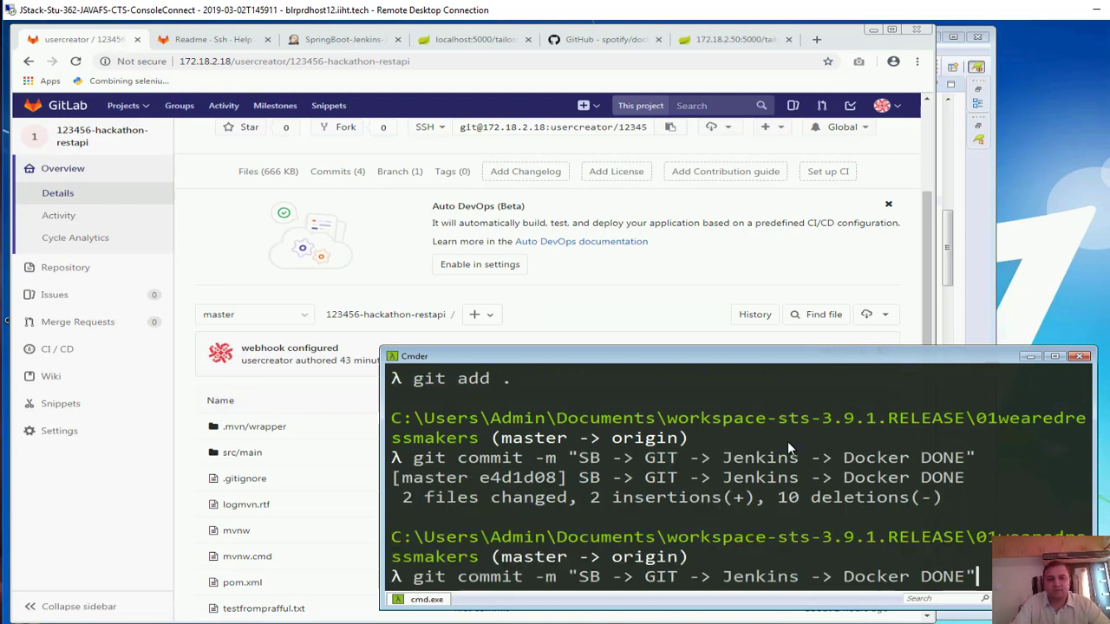
pyautogui.write('mvn docker:build')
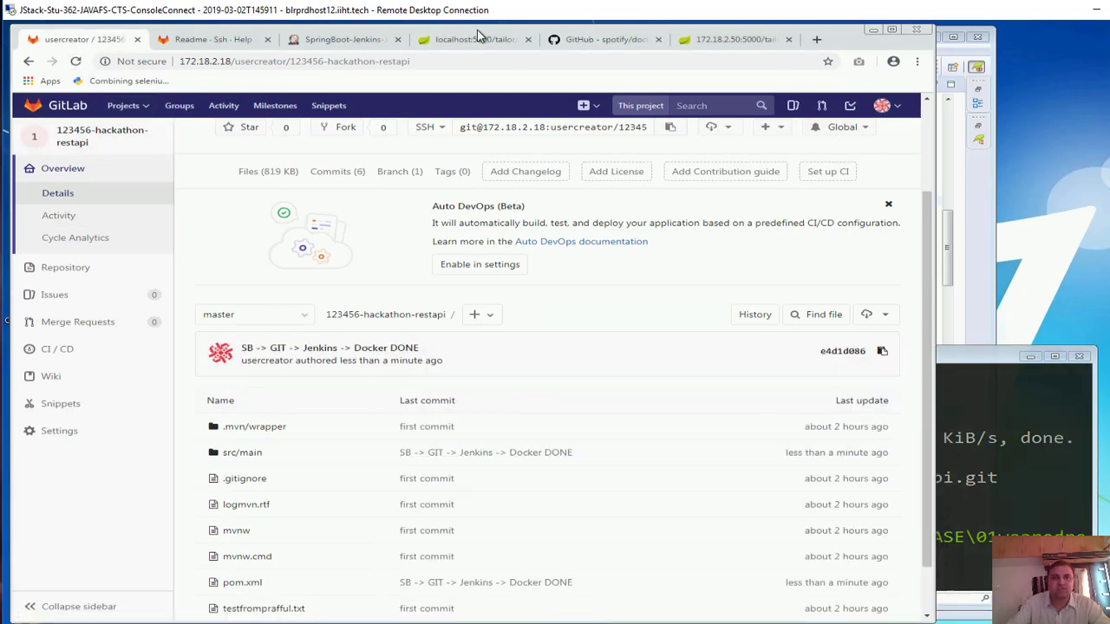
pyautogui.click(342, 40)
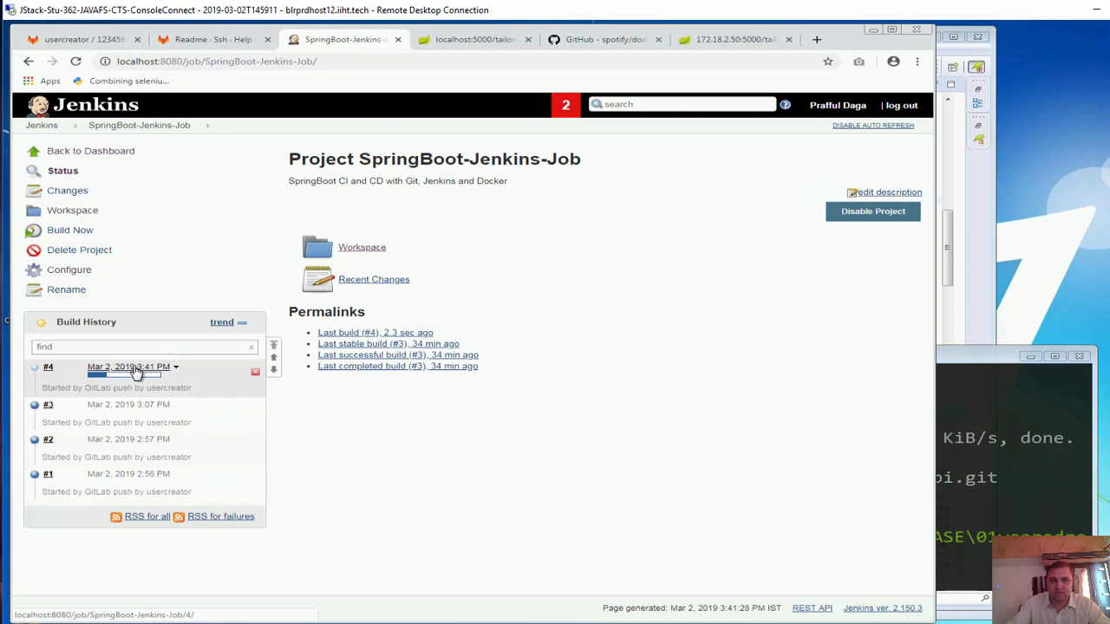
# Confirm build #4's console output shows the 008wearedm image built and Finished: SUCCESS
pyautogui.click(129, 367)
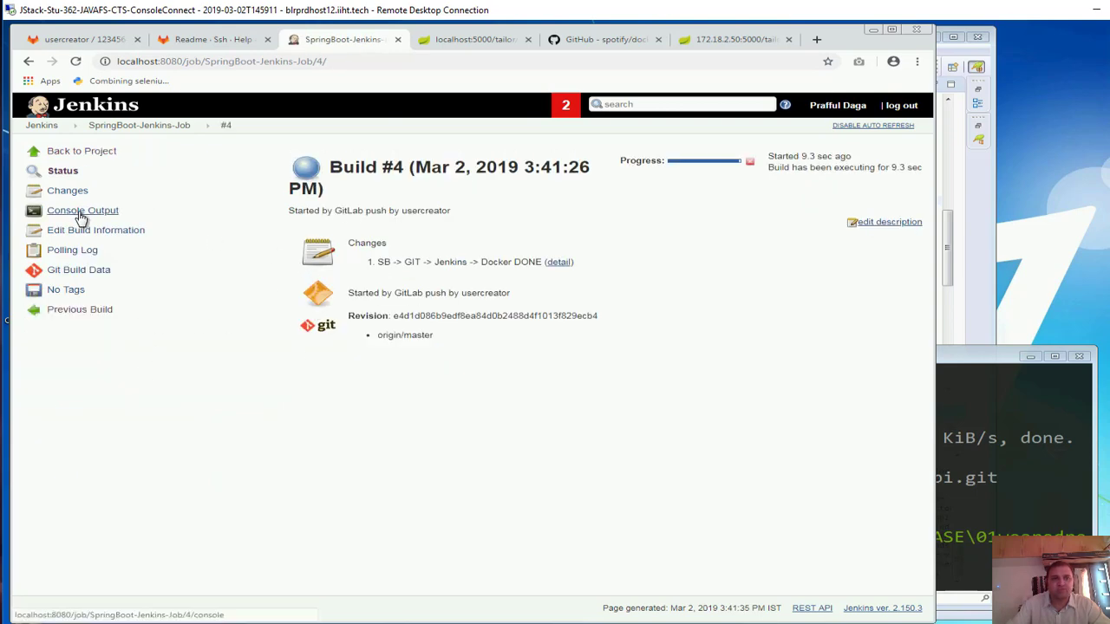
pyautogui.click(82, 210)
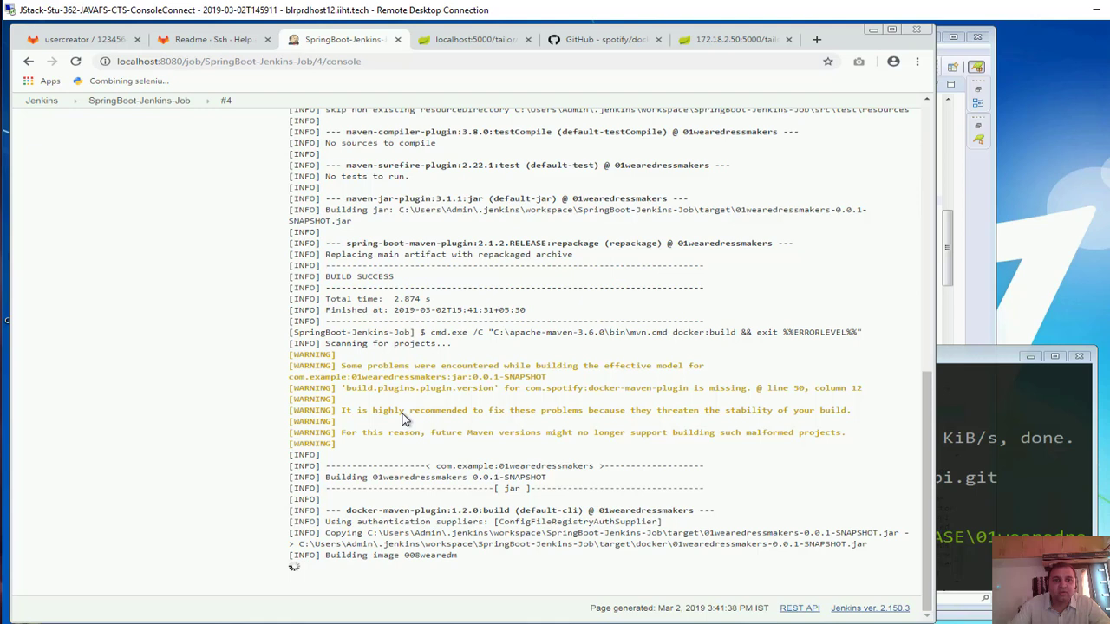
pyautogui.moveTo(397, 408)
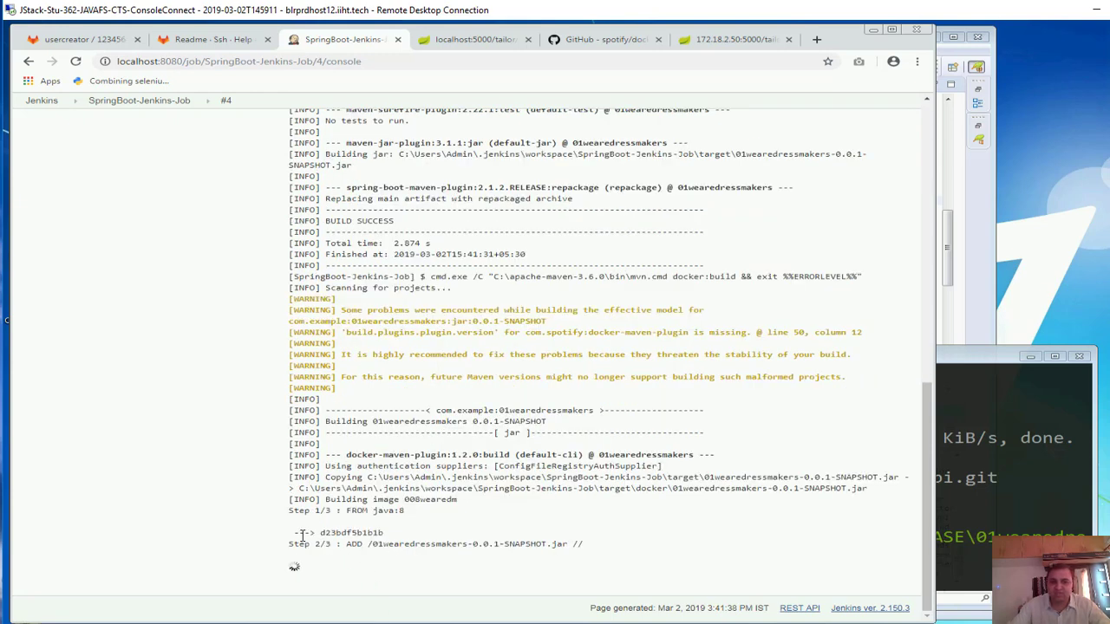
pyautogui.doubleClick(365, 510)
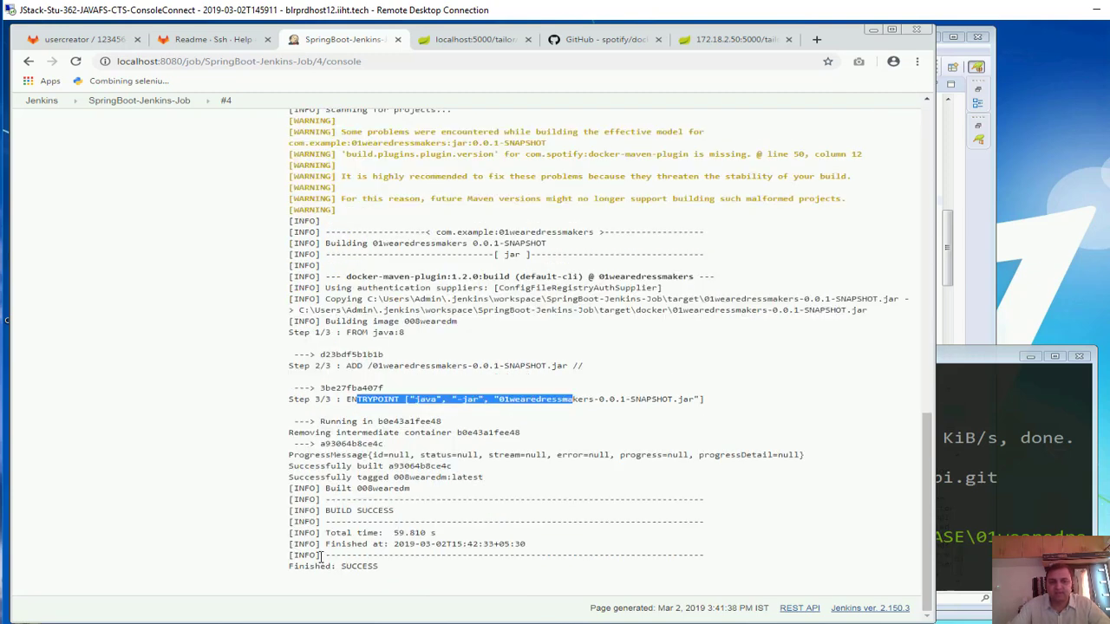
pyautogui.moveTo(213, 264)
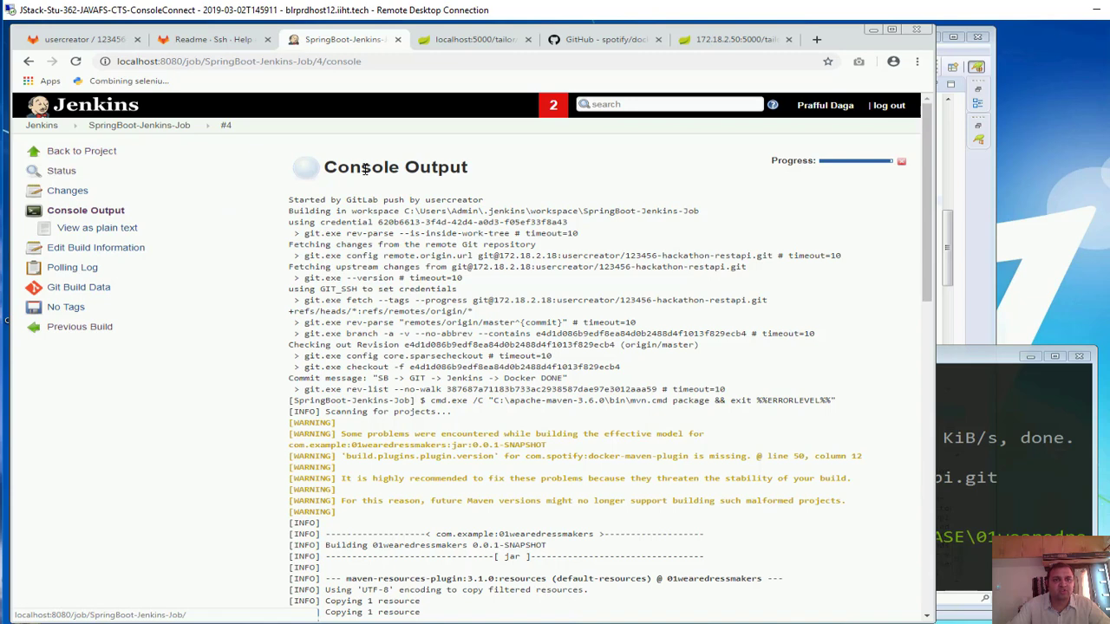
pyautogui.click(139, 125)
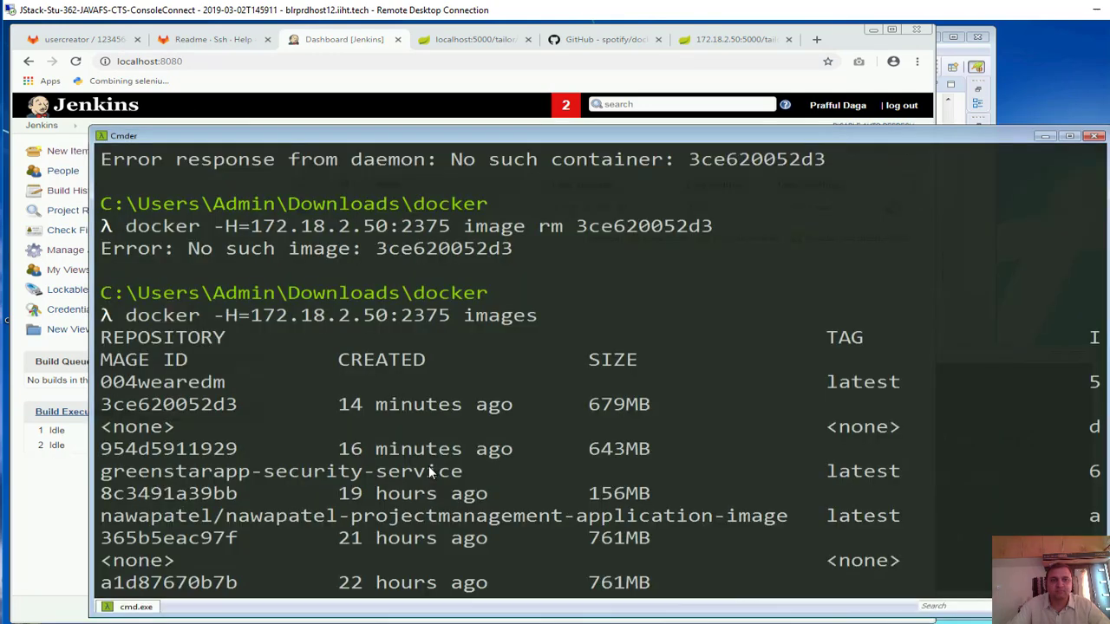
# Clear Cmder and run docker -H=172.18.2.50:2375 images to list remote images
pyautogui.scroll(-3)
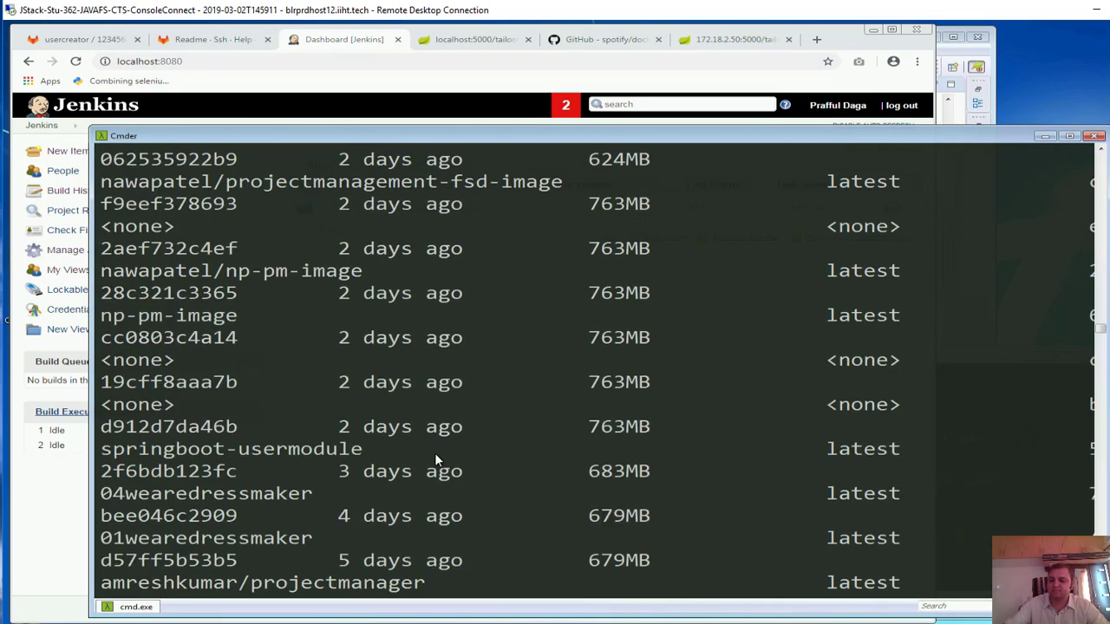
pyautogui.write('cls')
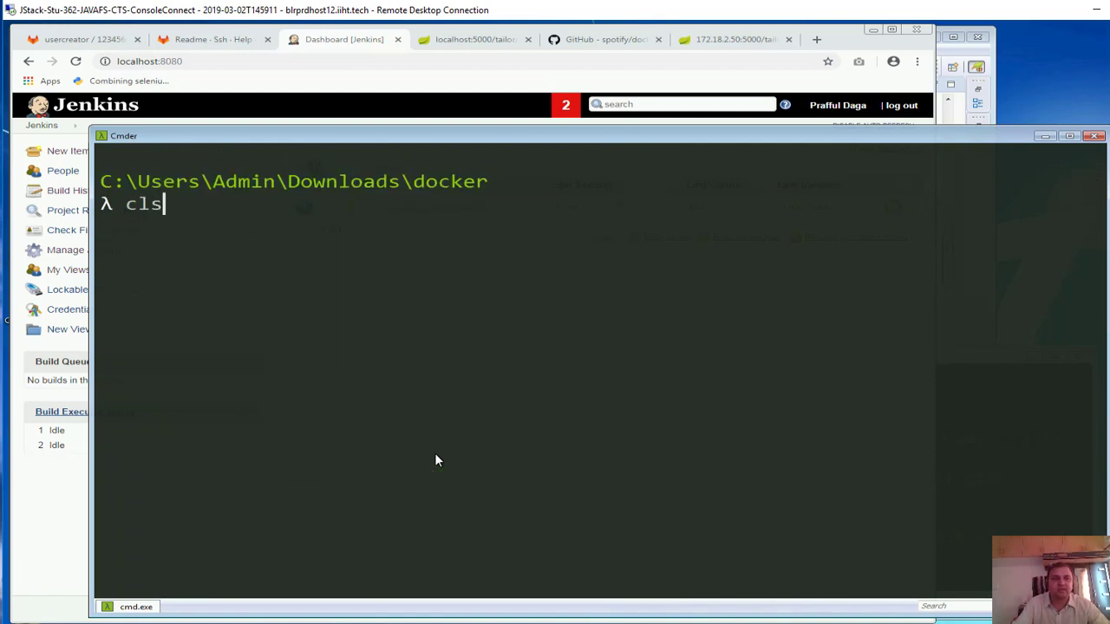
pyautogui.write('docker -H=172.18.2.50:2375 images')
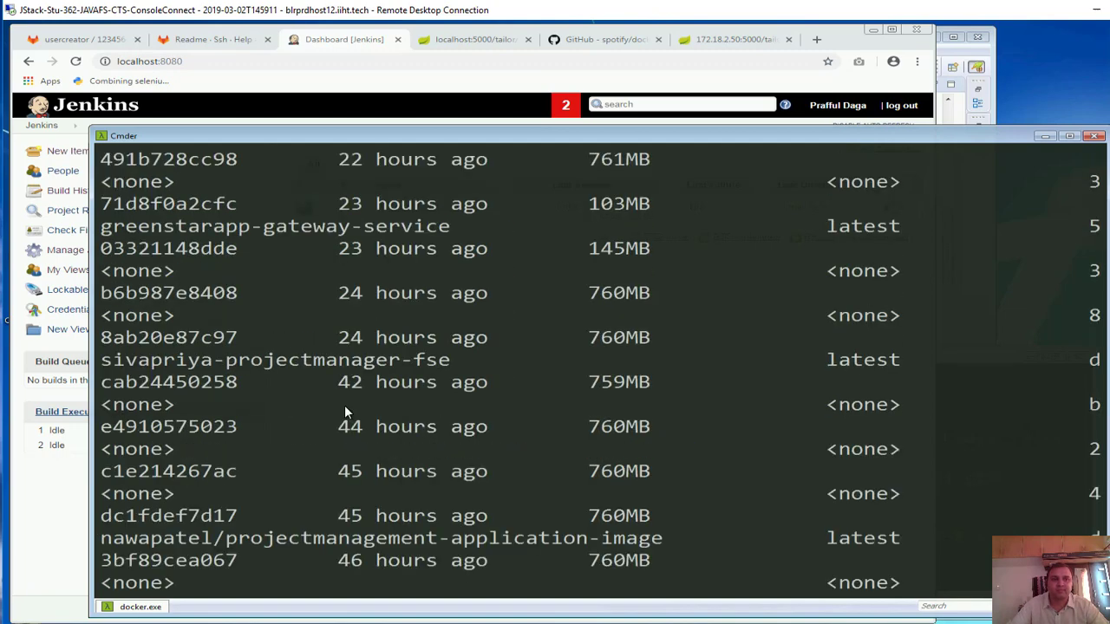
pyautogui.scroll(-3)
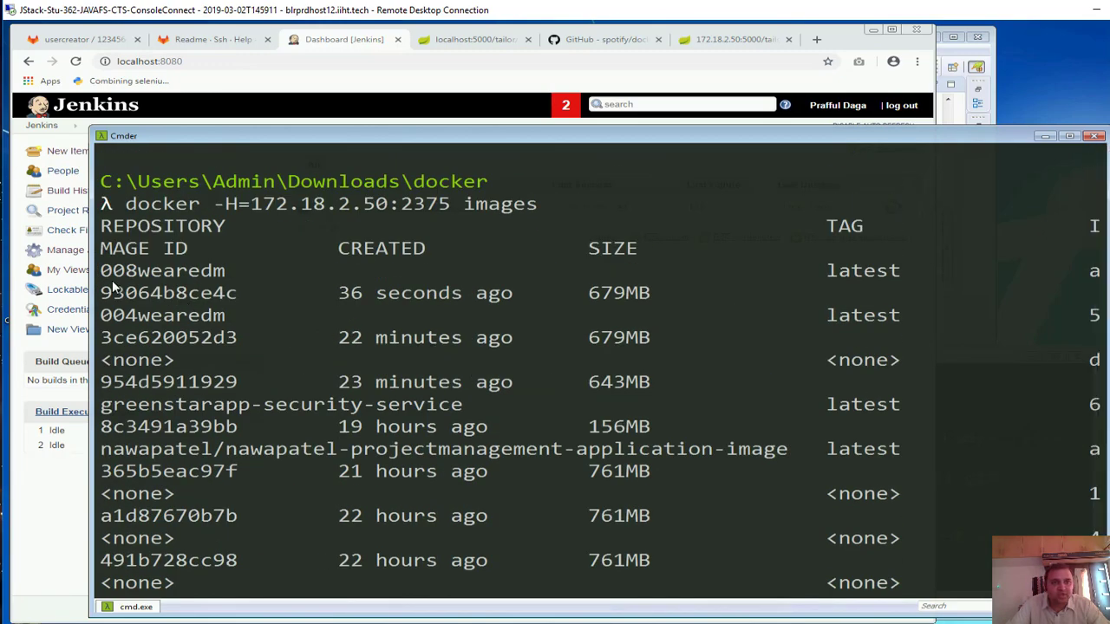
# Select the ID of the 36-second-old 008wearedm image in the listing
pyautogui.doubleClick(162, 271)
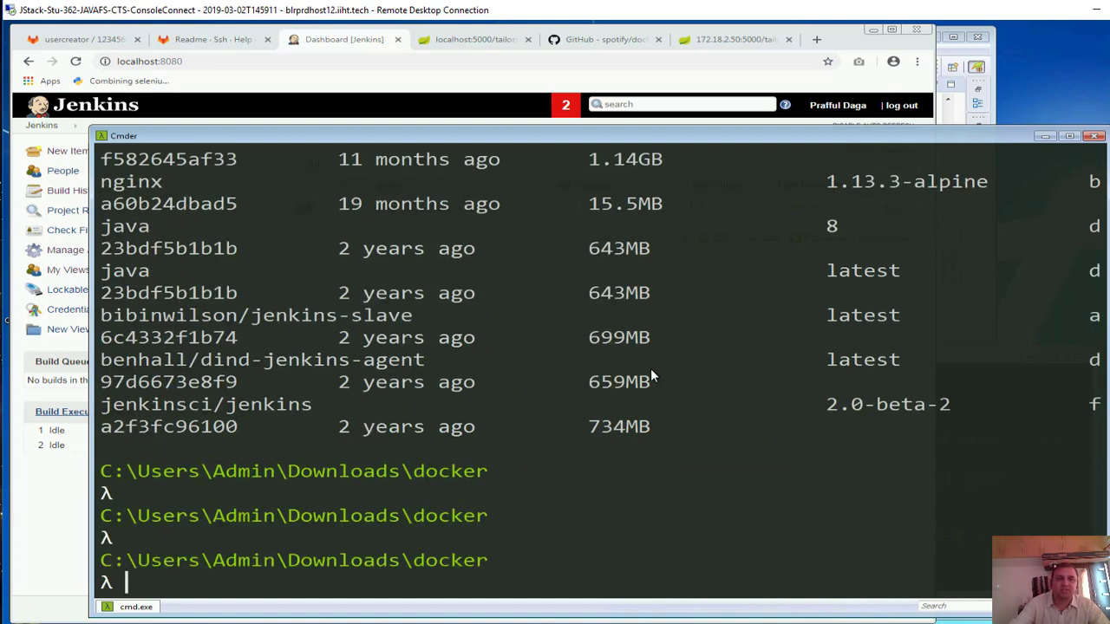
# Run the image remotely with -p 5000:5000 by ID 93064b8ce4c, then retry as 008wearedm
pyautogui.write('d')
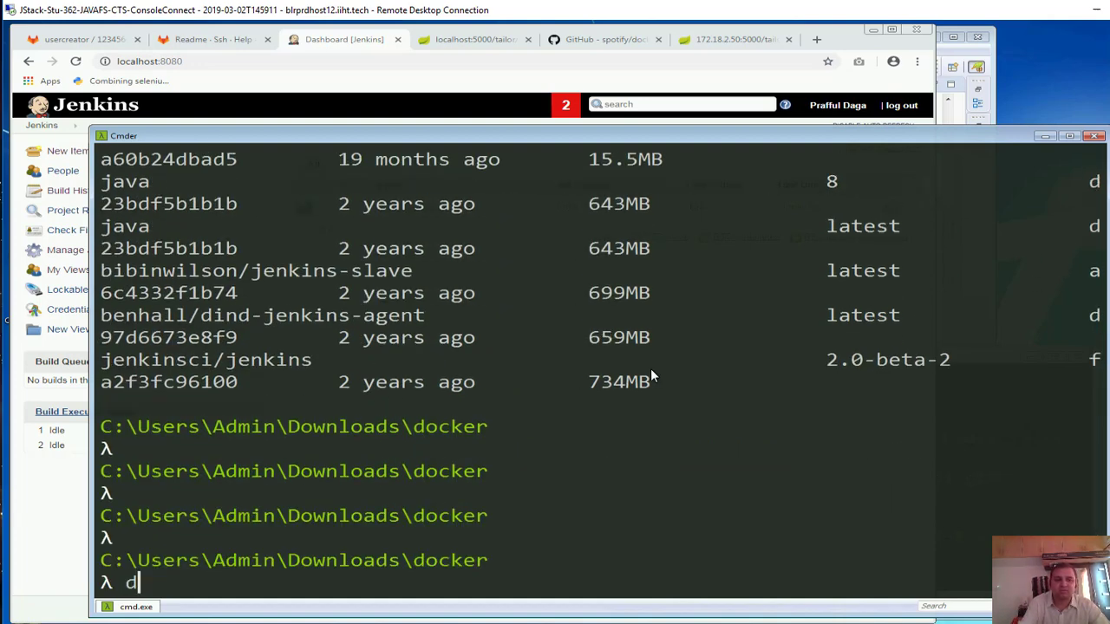
pyautogui.write('ocker -H=172.18.2.50:2375 i')
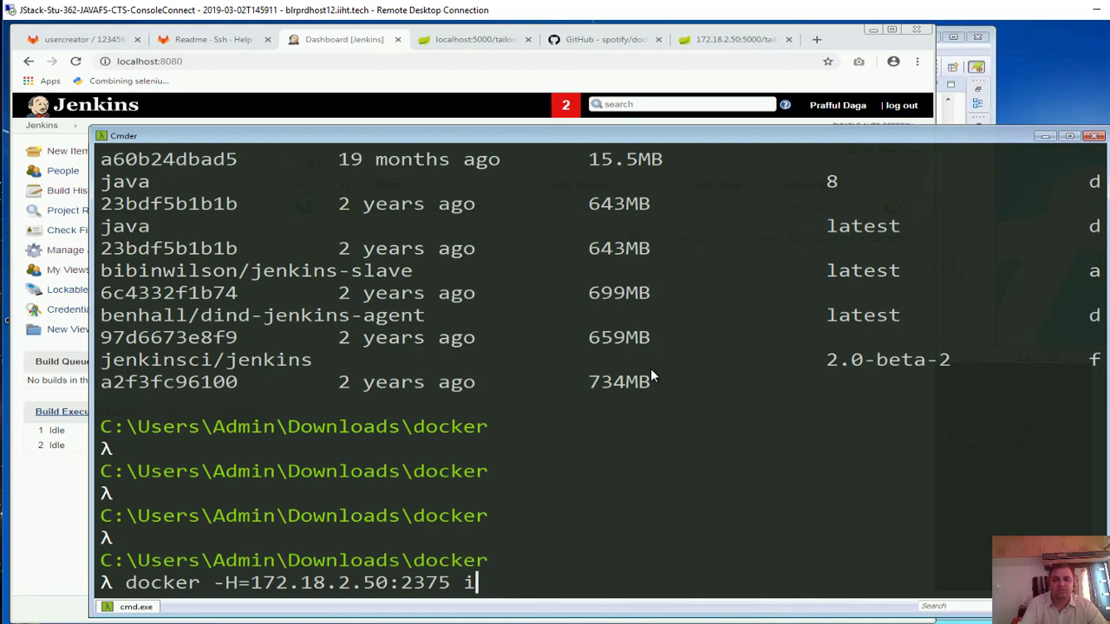
pyautogui.write('run')
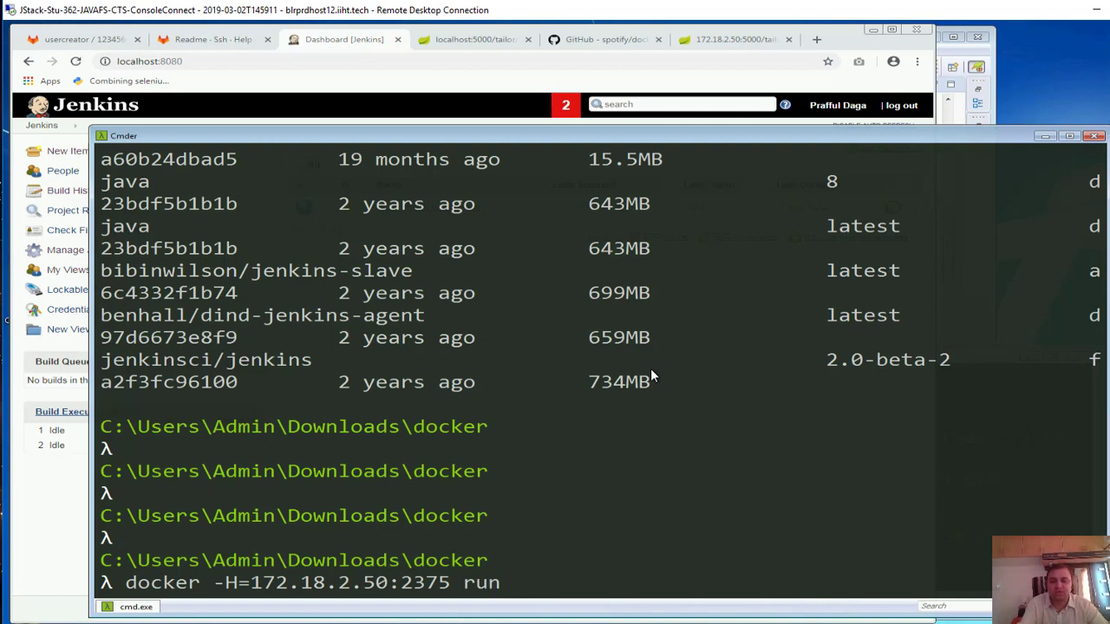
pyautogui.write('-p')
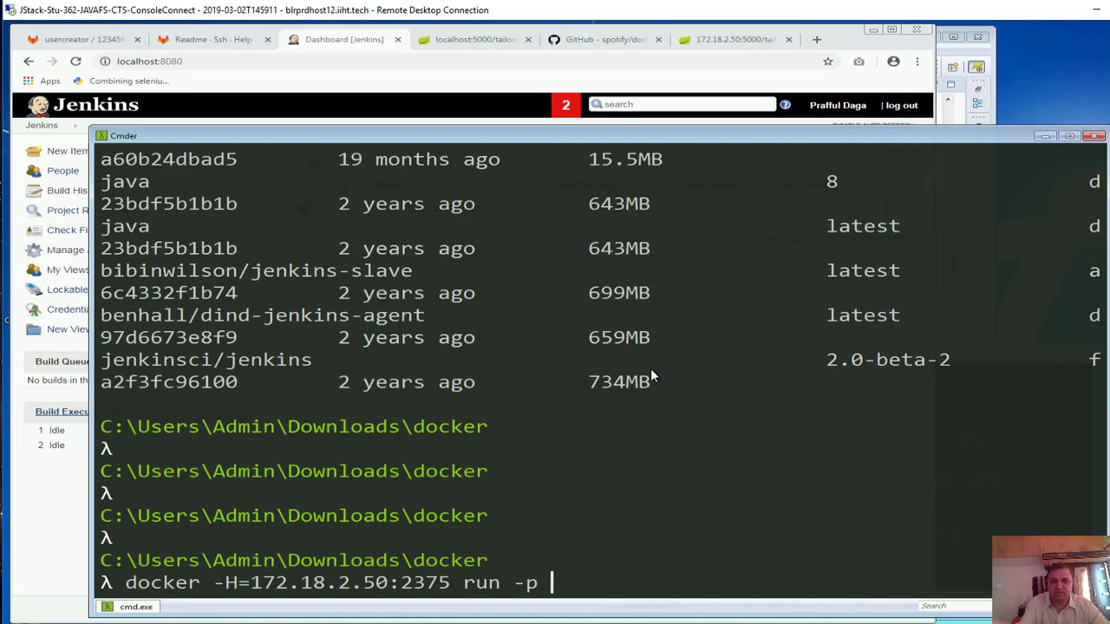
pyautogui.write('5000')
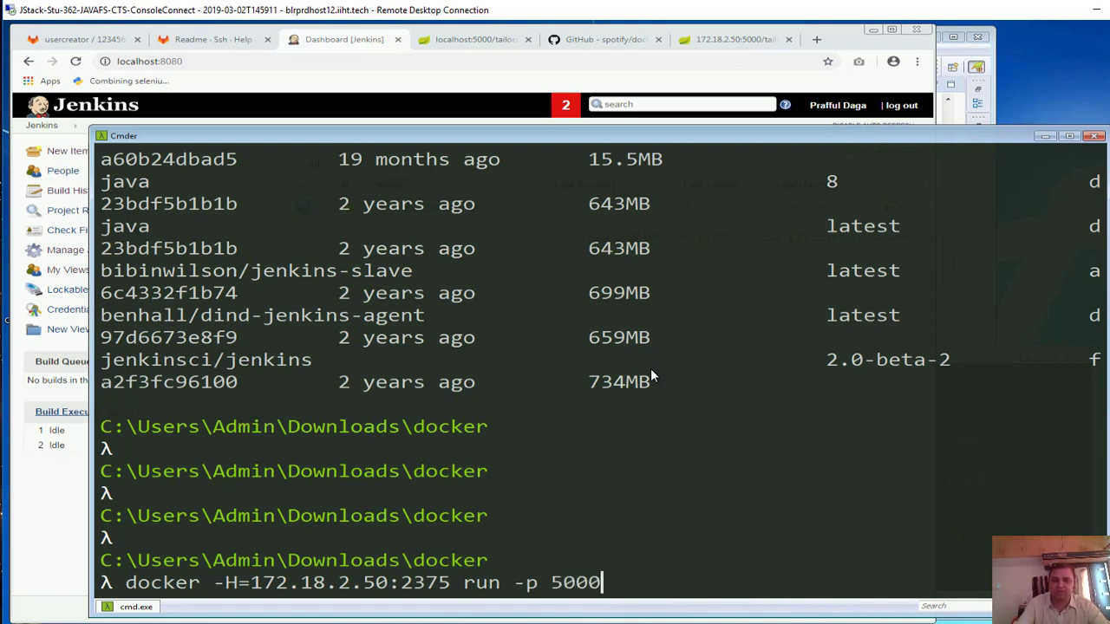
pyautogui.write(':00')
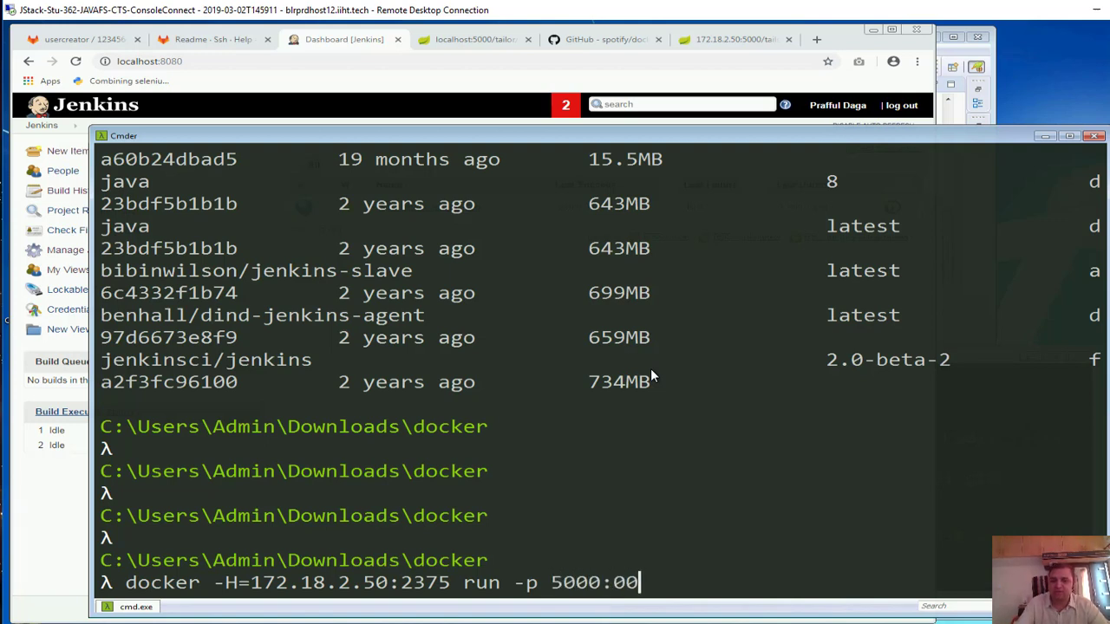
pyautogui.write('5')
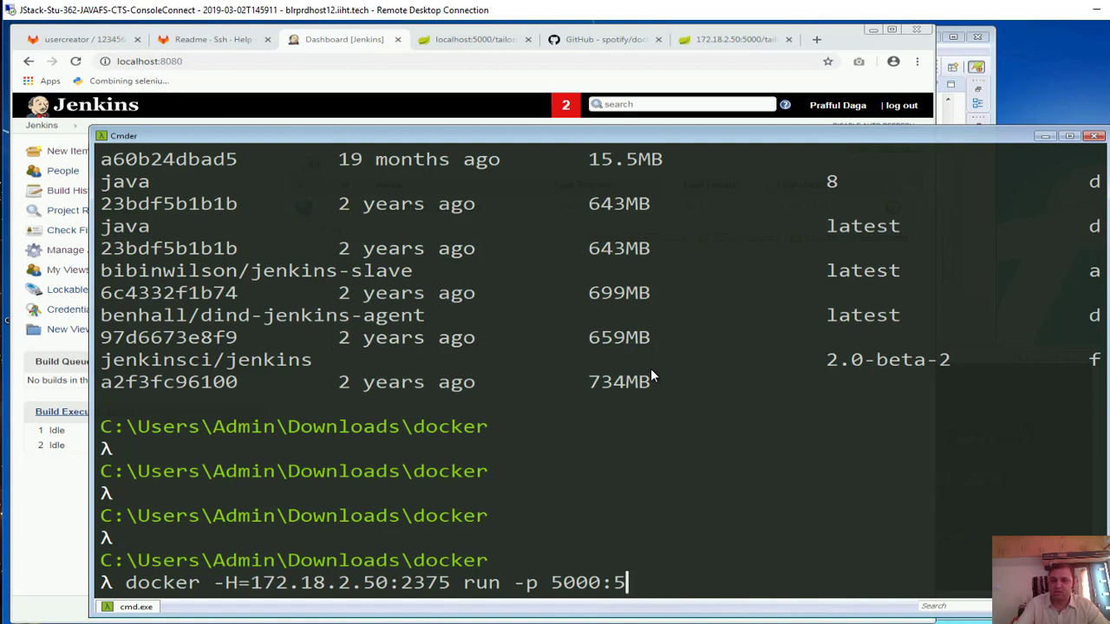
pyautogui.write('000')
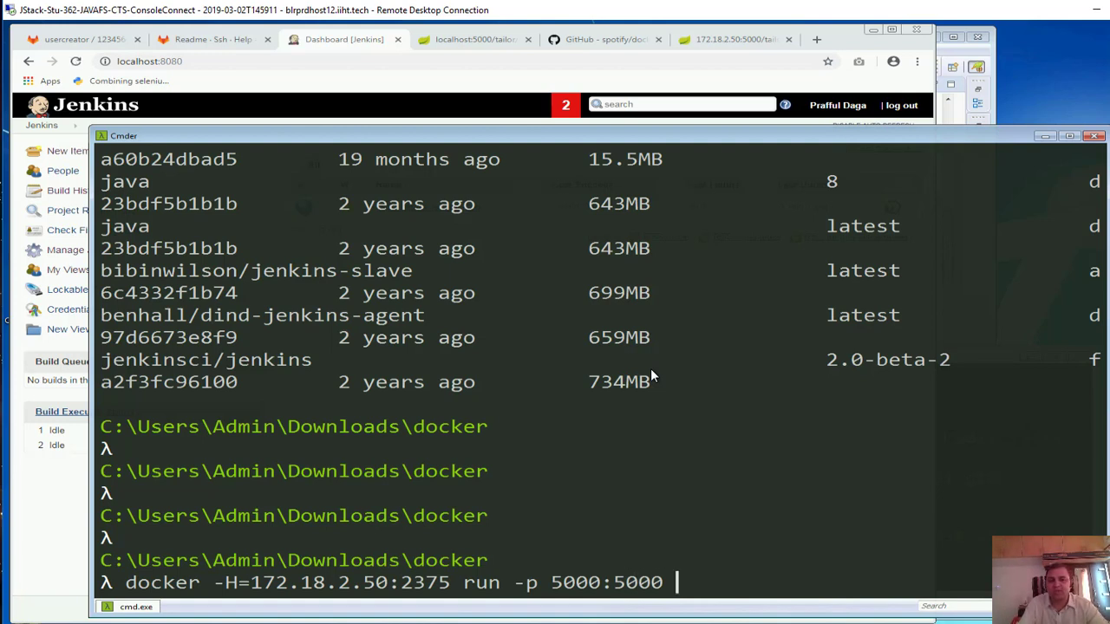
pyautogui.write('93064b8ce4c')
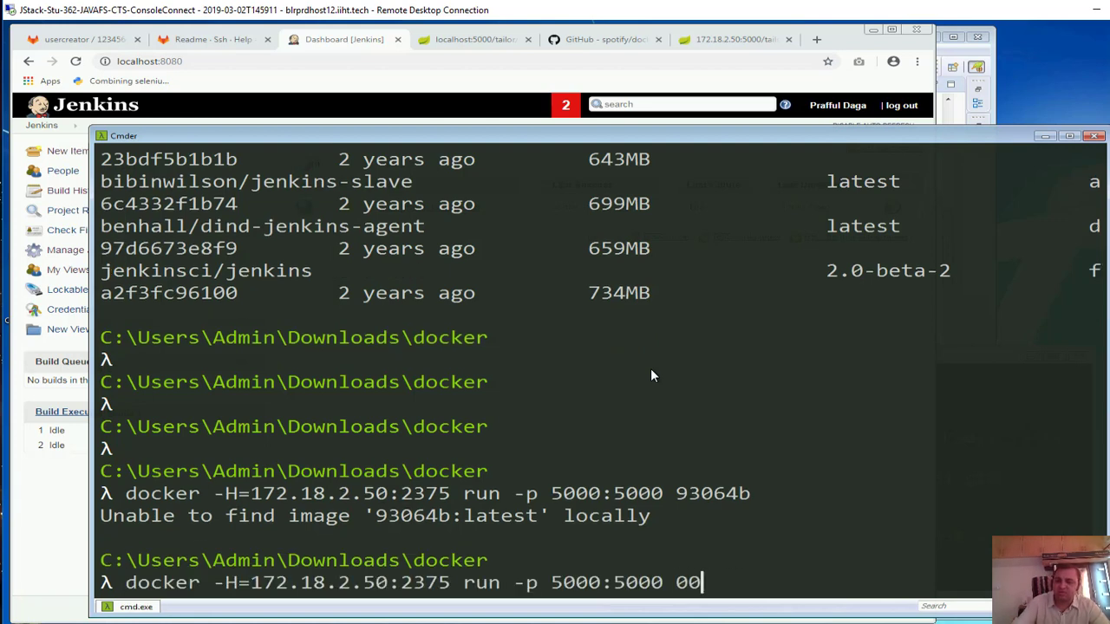
pyautogui.write('8wearedm')
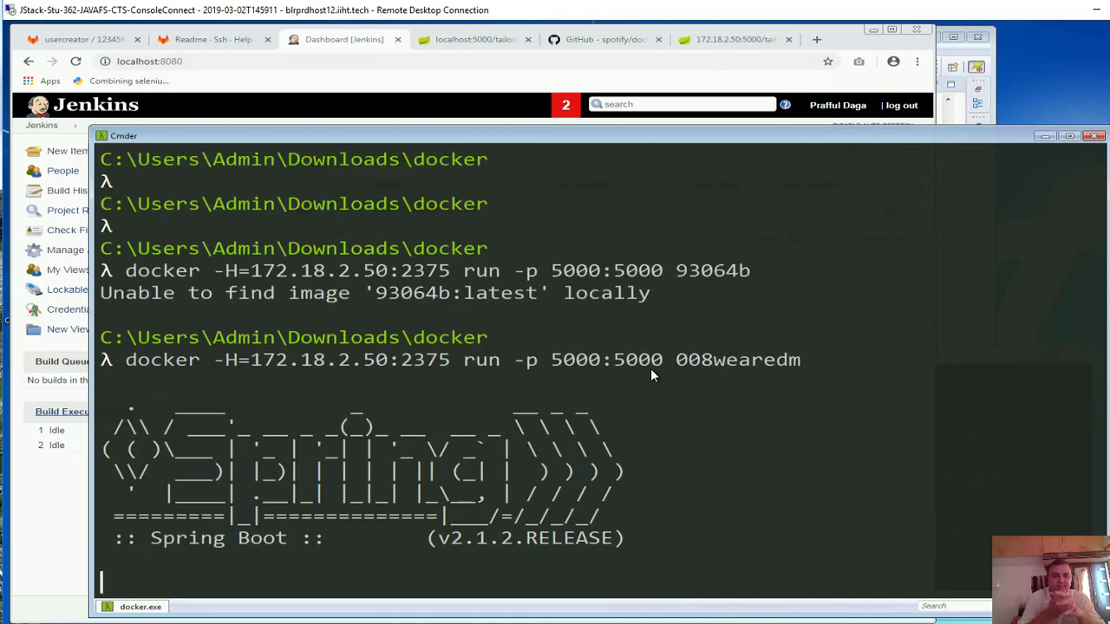
# Follow the 008wearedm container log until Spring Boot reports started on port 5000
pyautogui.scroll(-3)
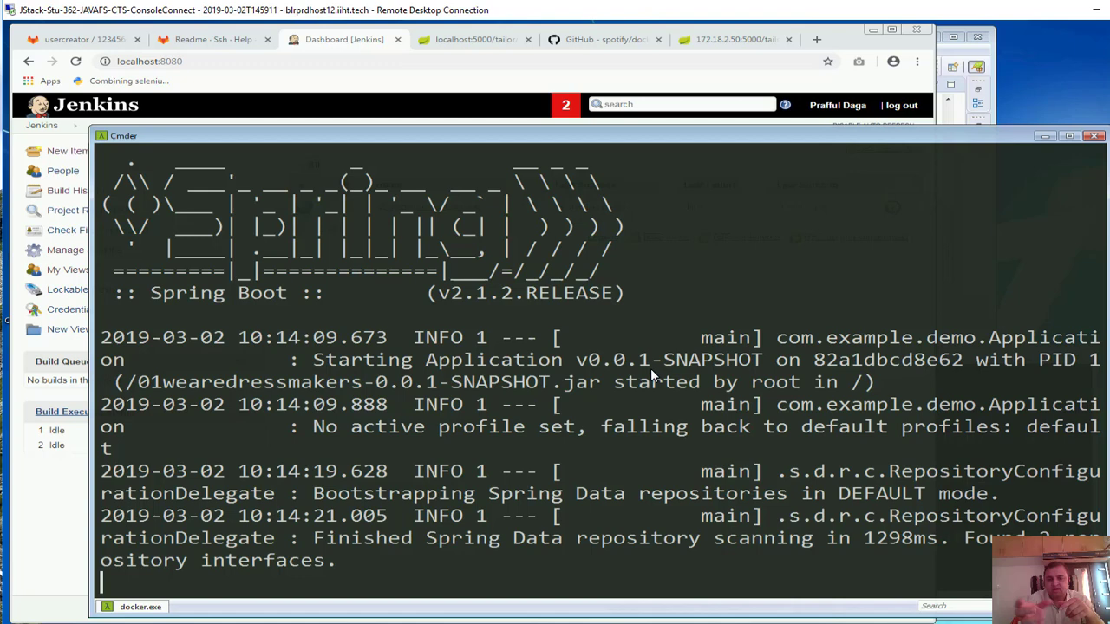
pyautogui.scroll(-3)
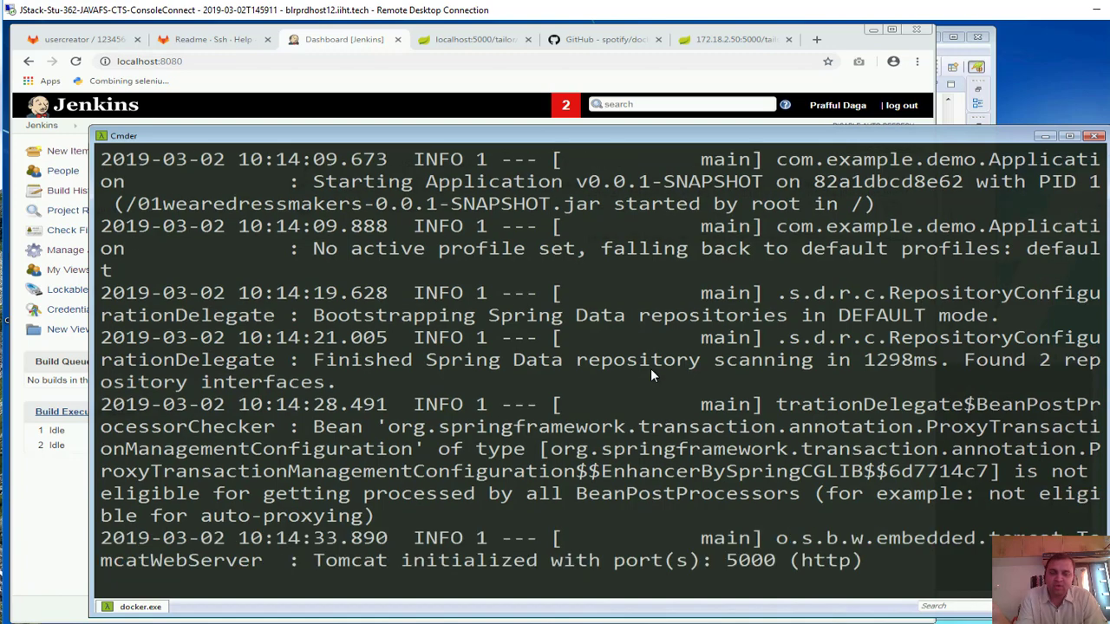
pyautogui.scroll(-3)
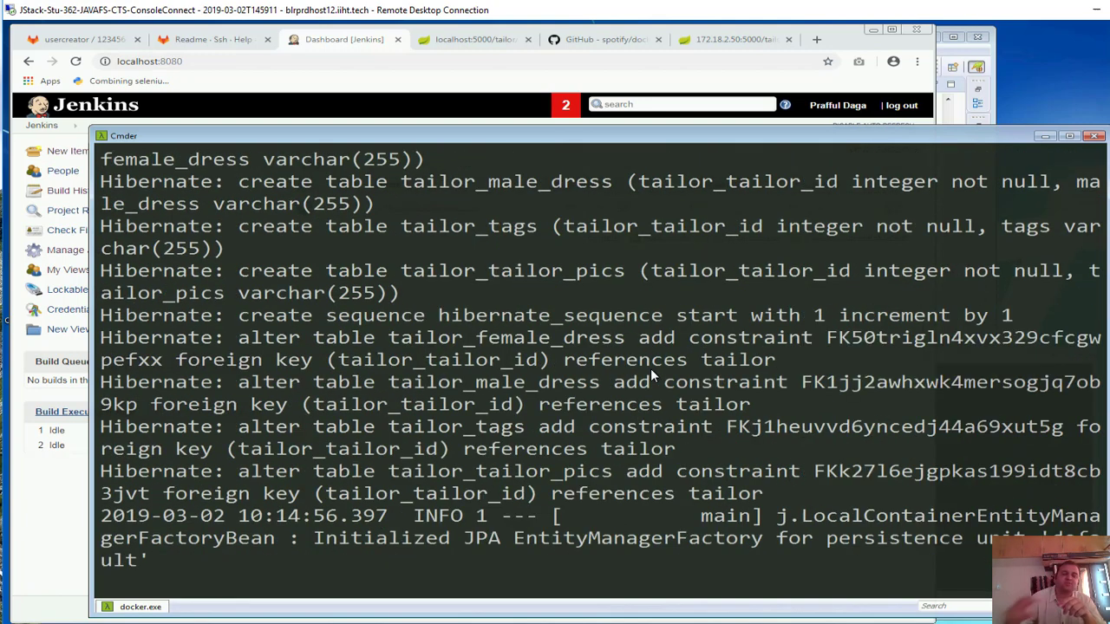
pyautogui.moveTo(571, 559)
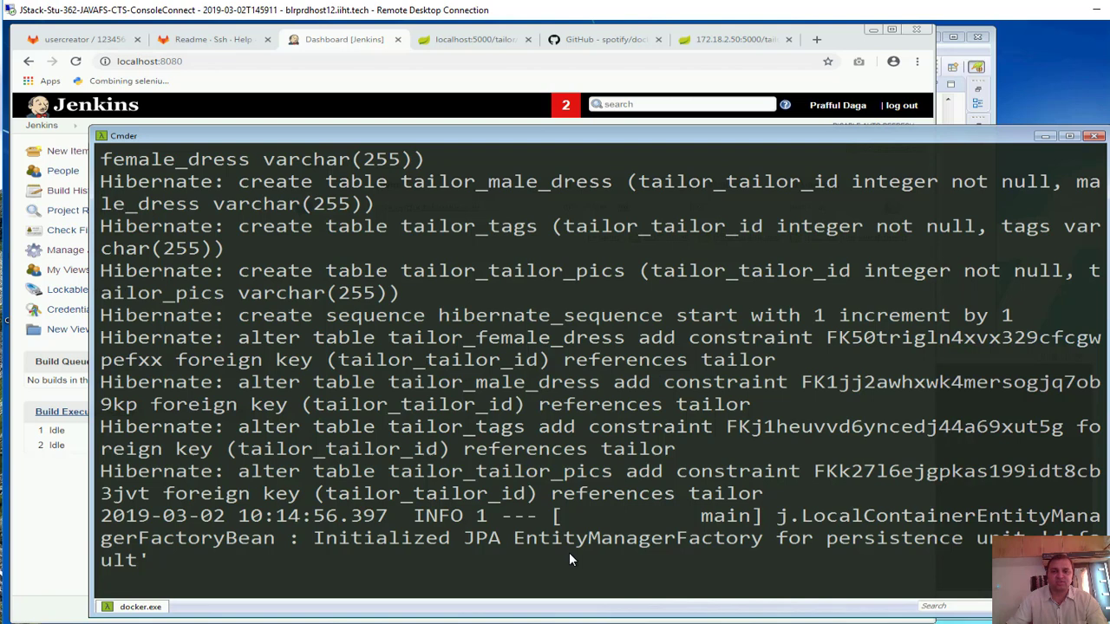
pyautogui.moveTo(562, 536)
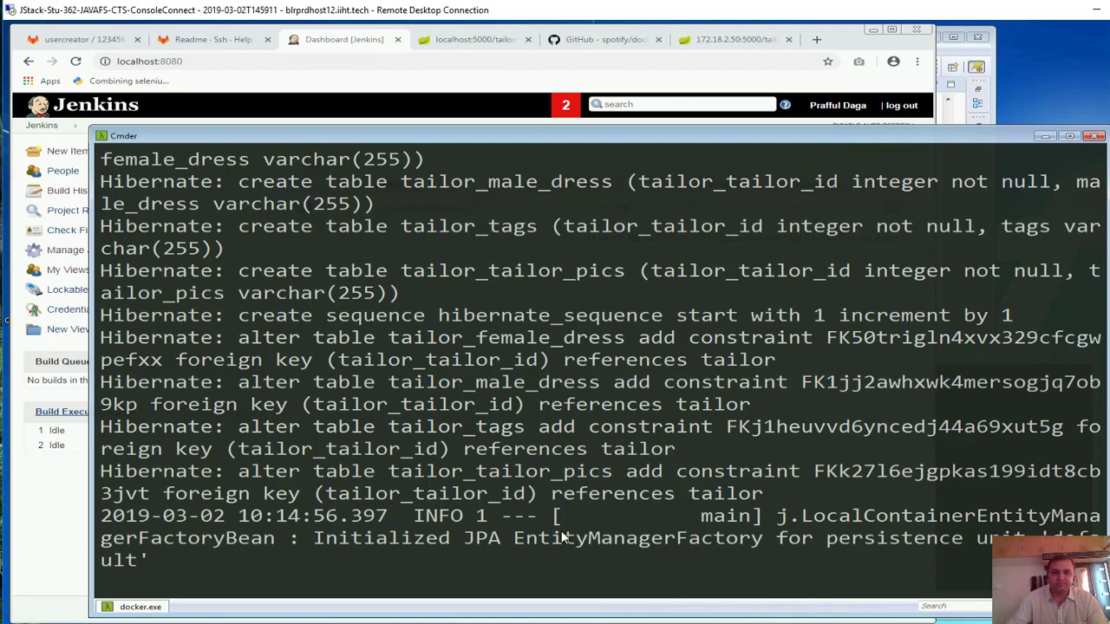
pyautogui.scroll(-3)
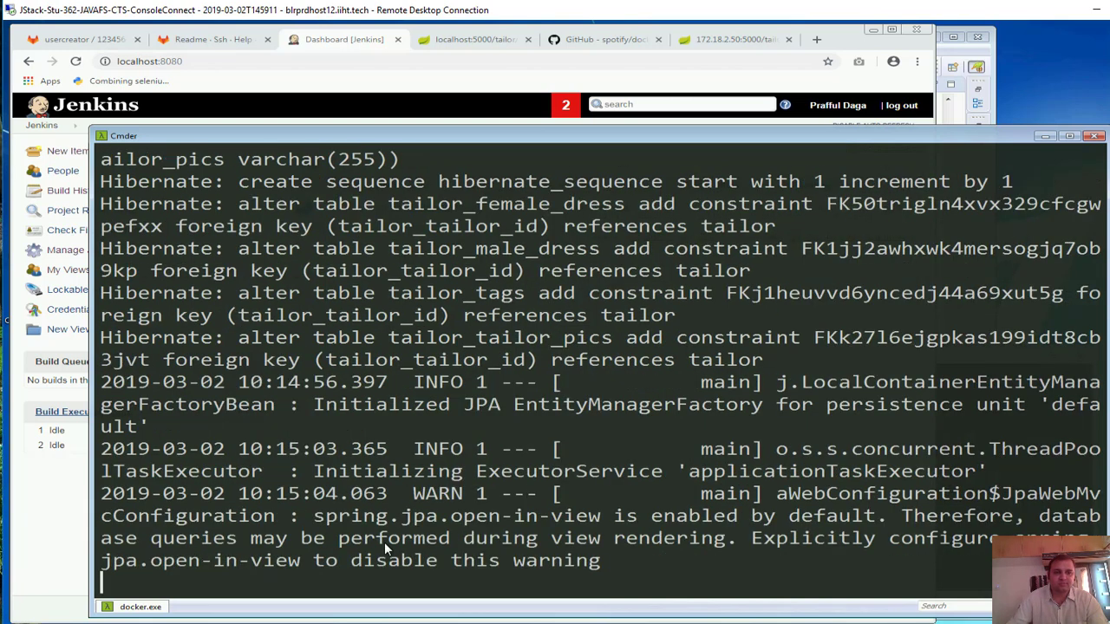
pyautogui.moveTo(678, 555)
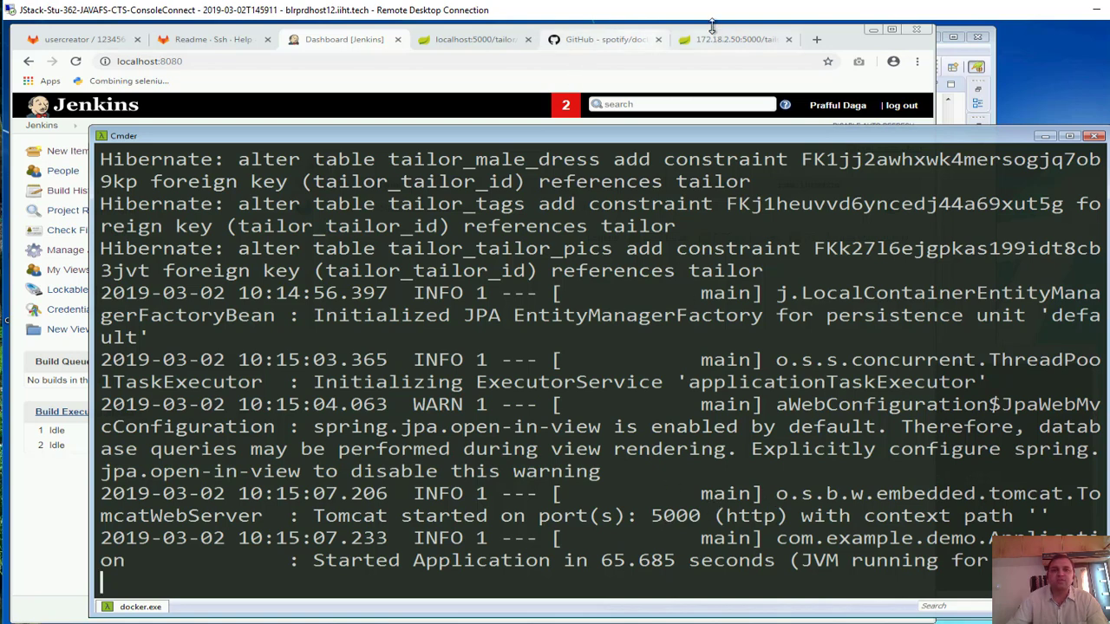
pyautogui.click(736, 40)
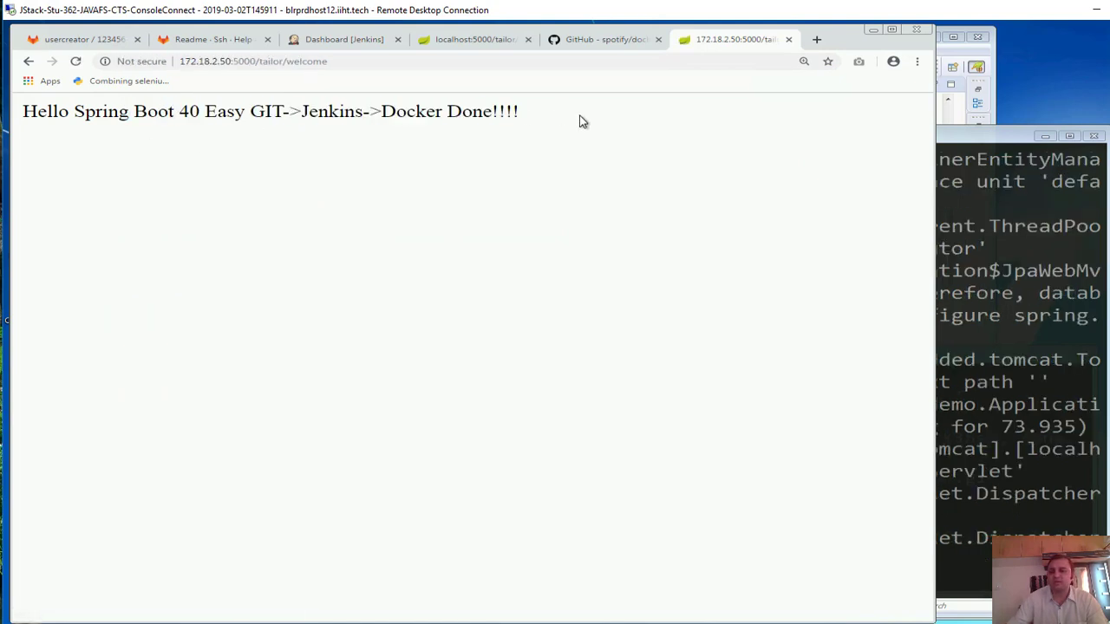
pyautogui.moveTo(547, 237)
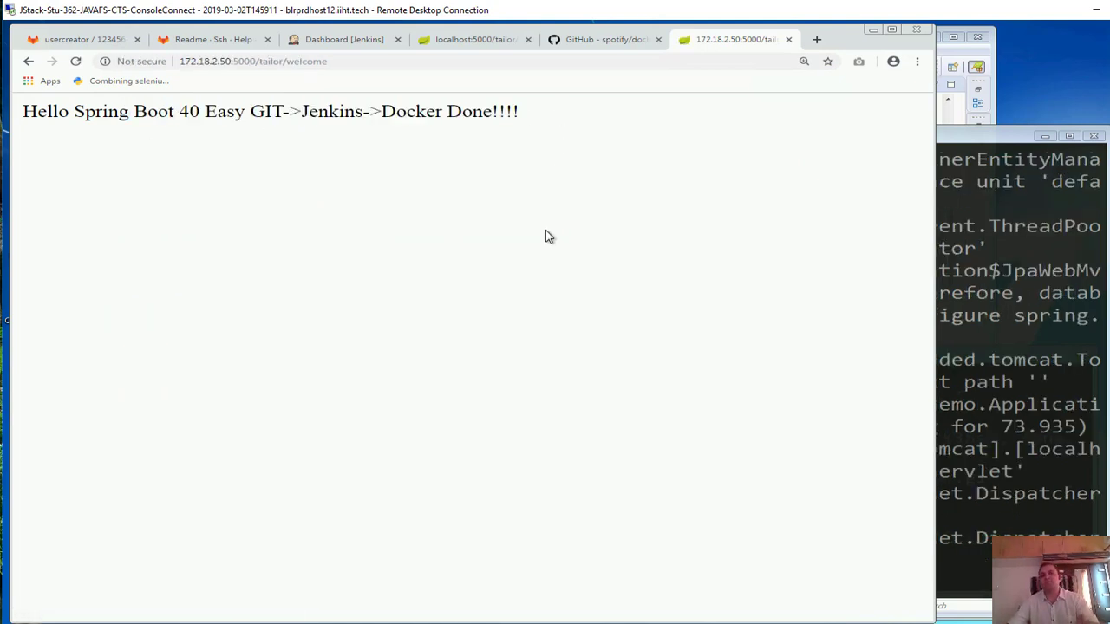
pyautogui.moveTo(538, 242)
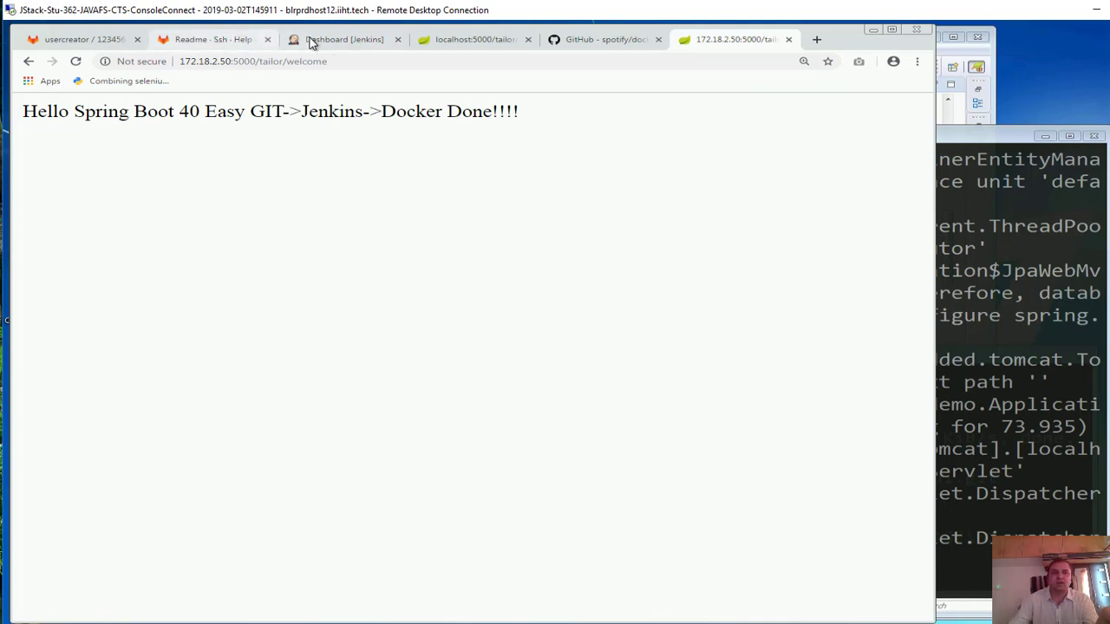
# Glance at the Jenkins Dashboard tab, then return to the 172.18.2.50:5000/tailor/welcome page
pyautogui.click(344, 39)
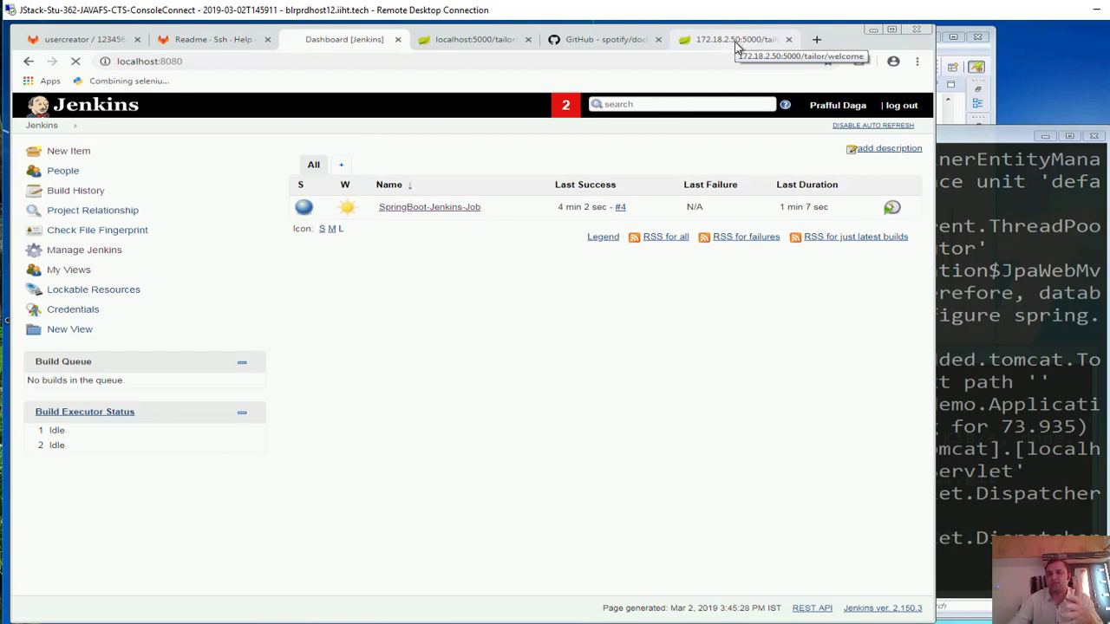
pyautogui.click(733, 39)
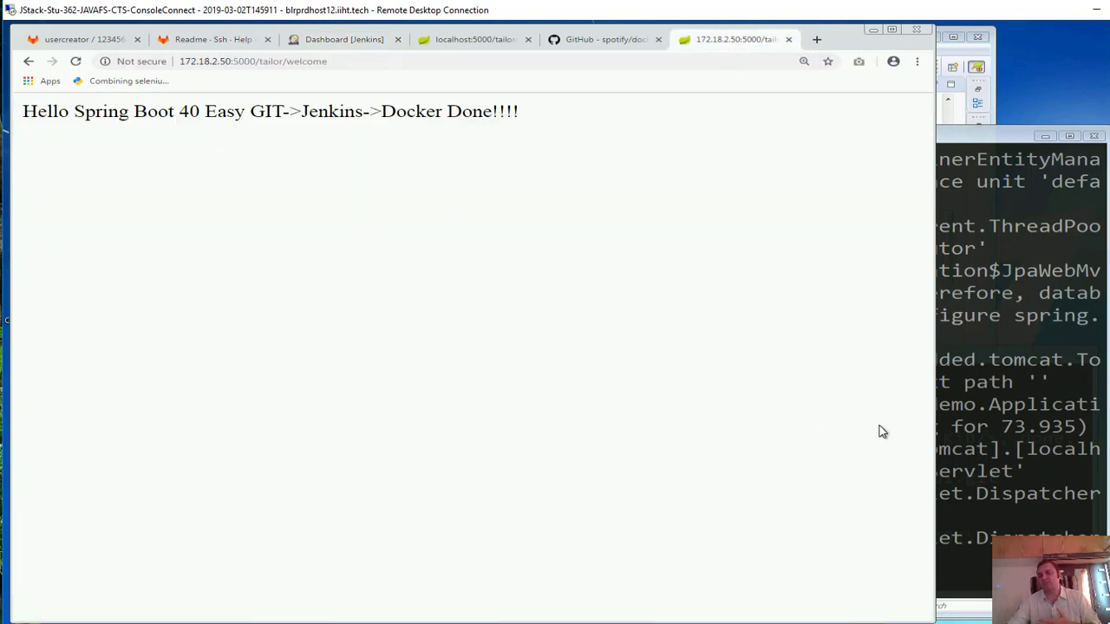
pyautogui.moveTo(947, 416)
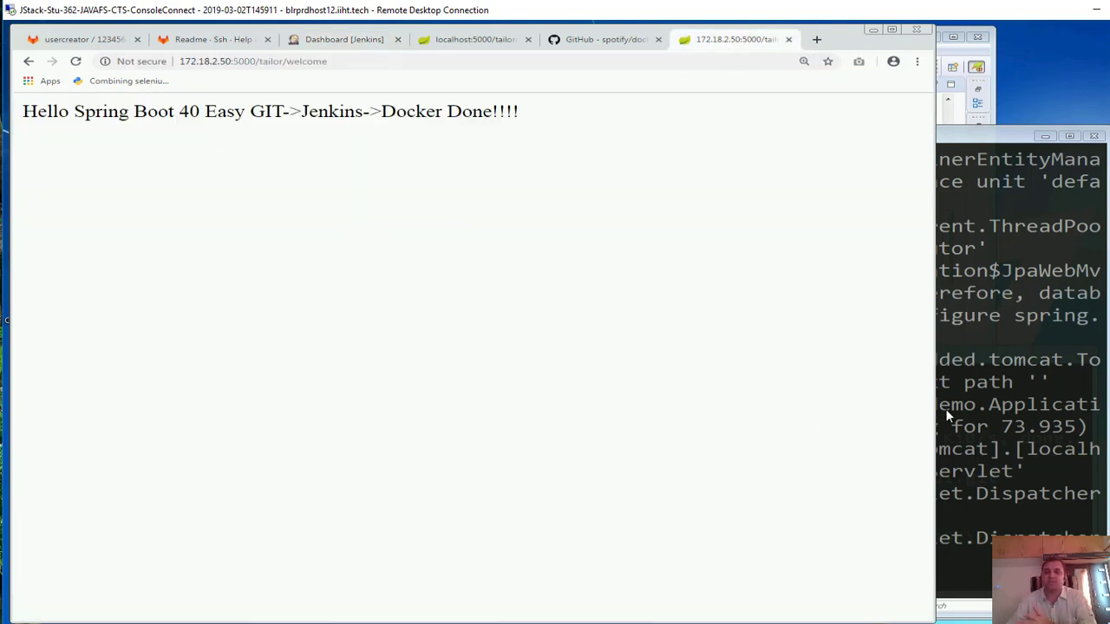
pyautogui.moveTo(758, 325)
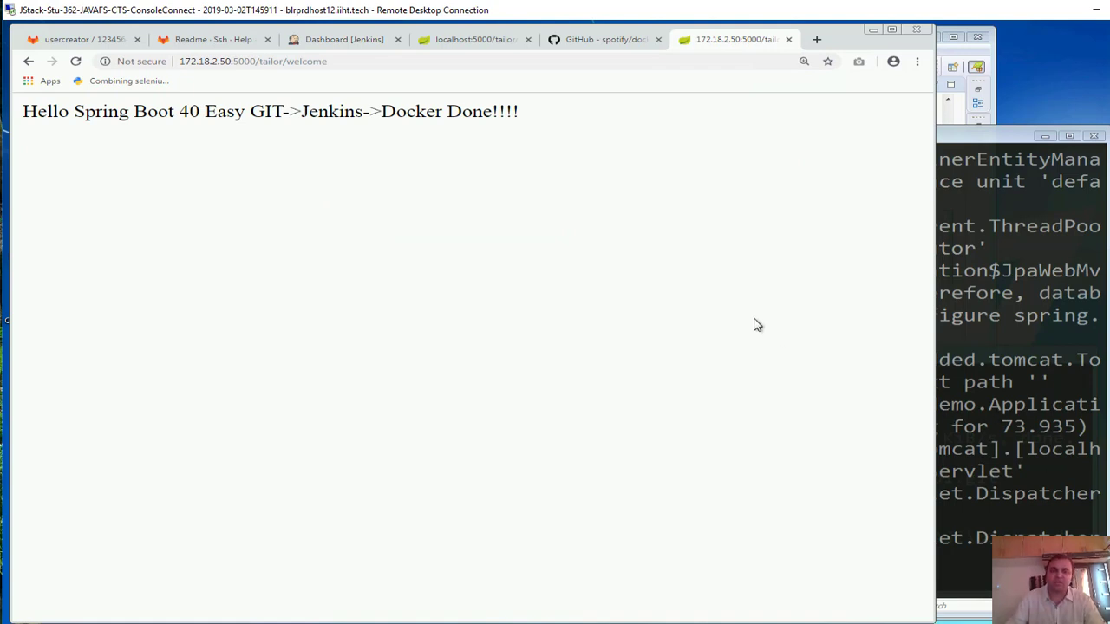
pyautogui.moveTo(754, 328)
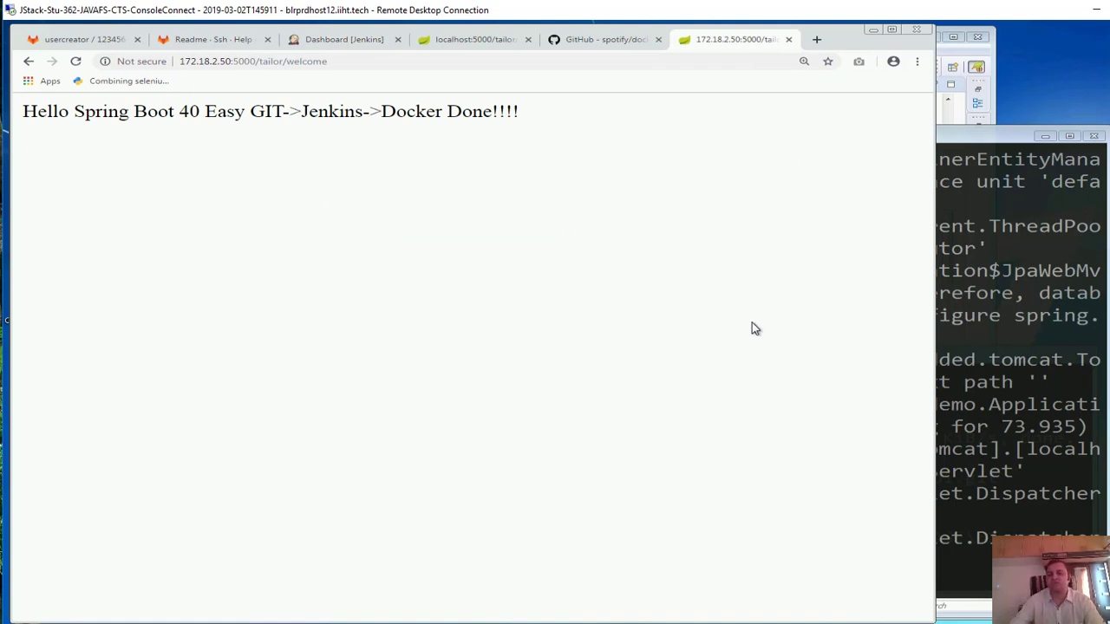
pyautogui.moveTo(759, 414)
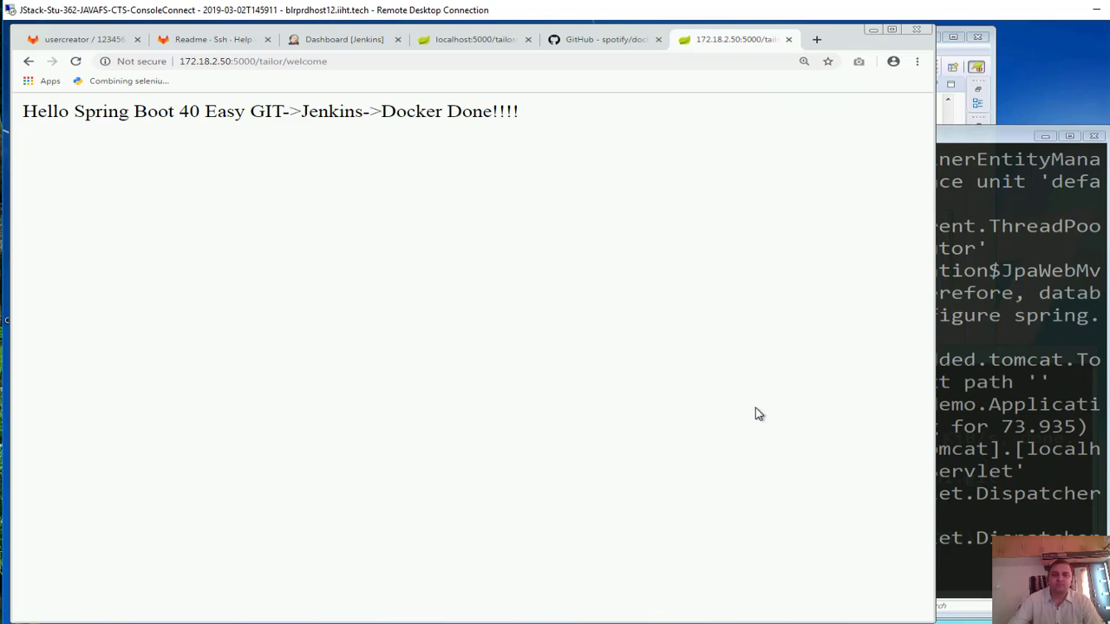
pyautogui.moveTo(1008, 267)
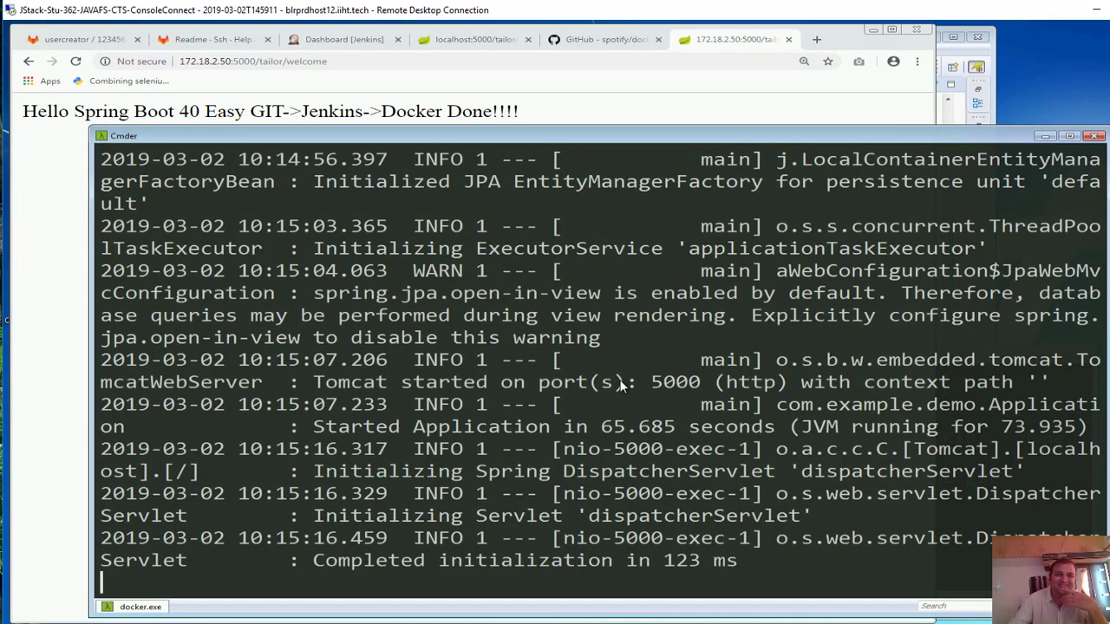
pyautogui.moveTo(503, 489)
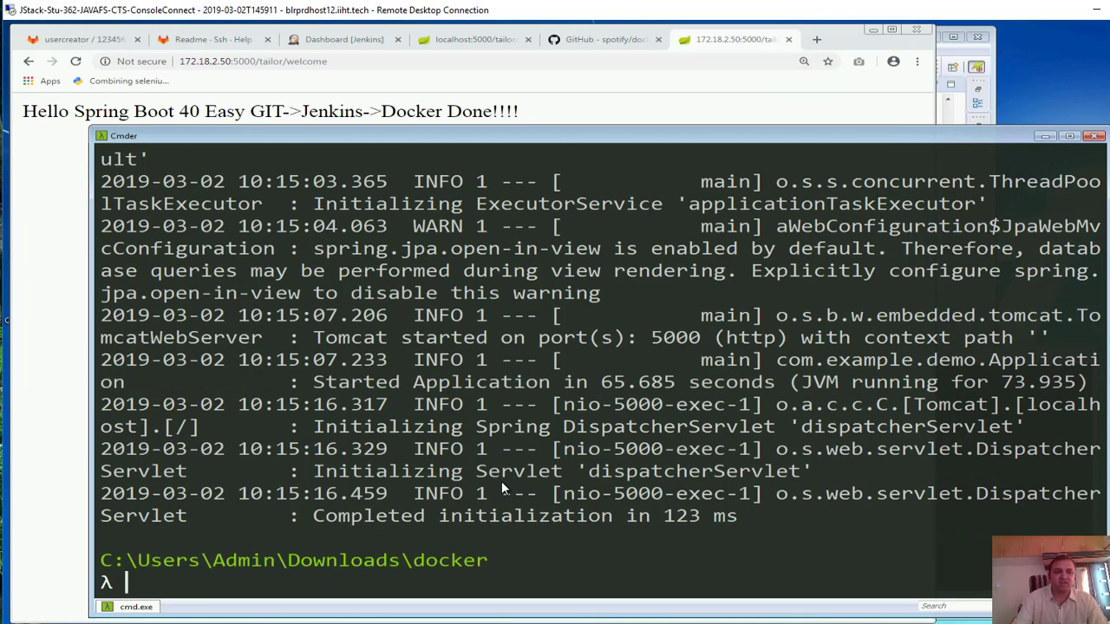
# List containers on 172.18.2.50:2375 with 'ps -a' and copy the 008wearedm container ID
pyautogui.write('docker -H=172.18.2.50:2375 run -p 5000:5000 008wearedm')
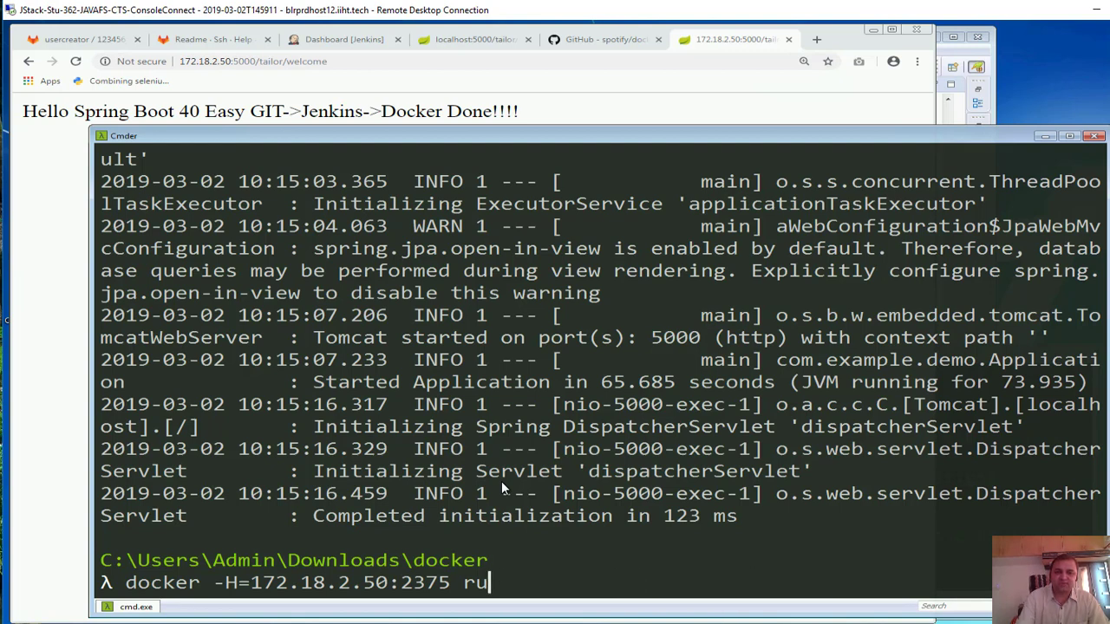
pyautogui.write('ps')
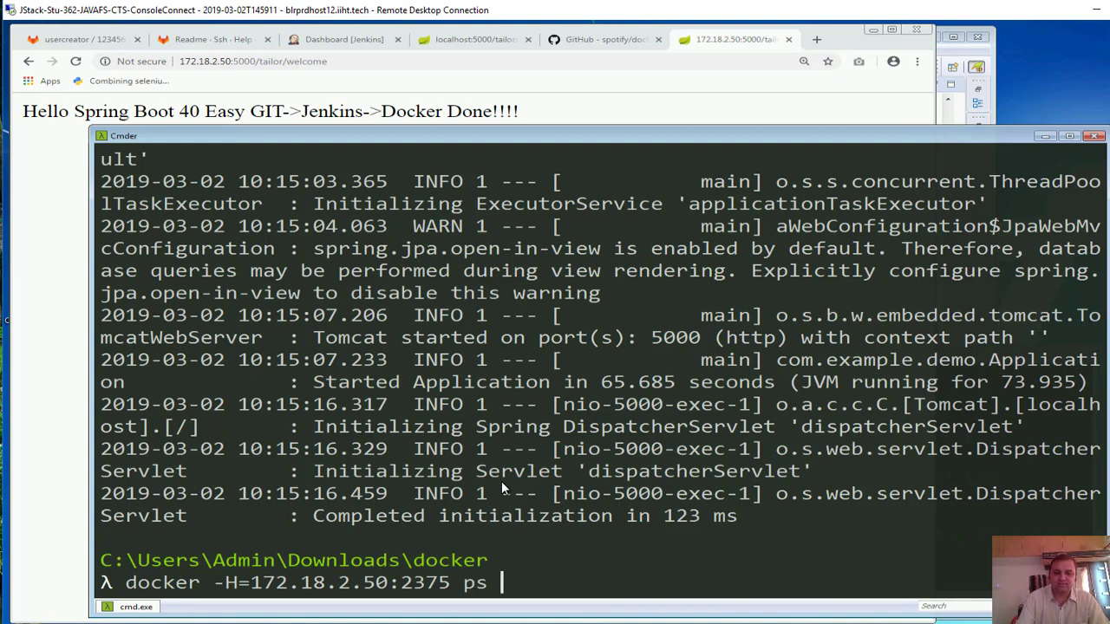
pyautogui.write('-a')
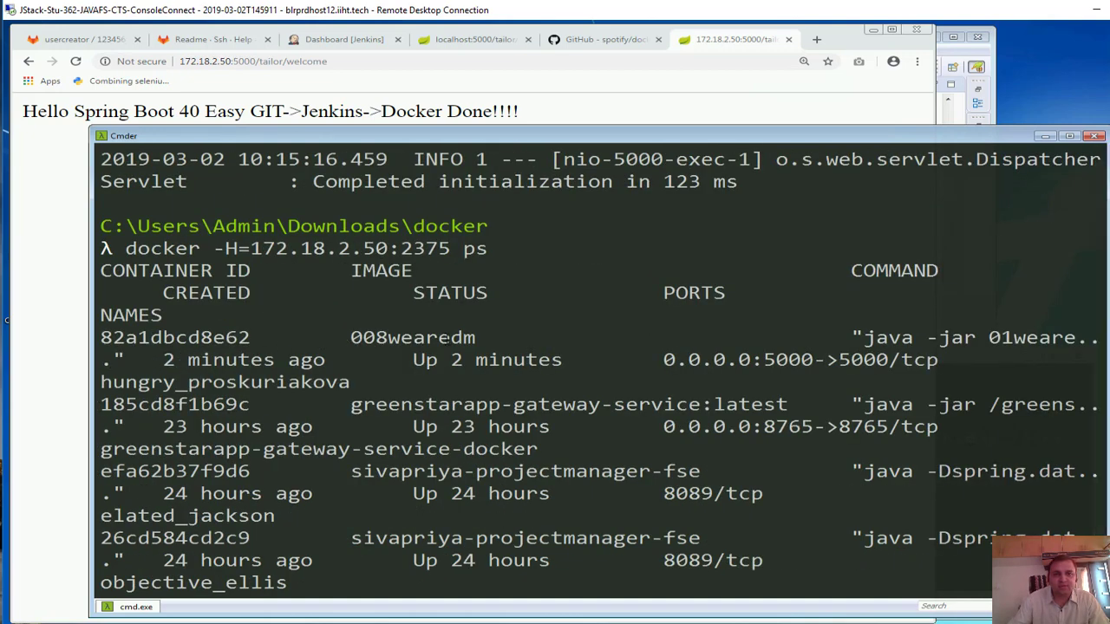
pyautogui.doubleClick(175, 338)
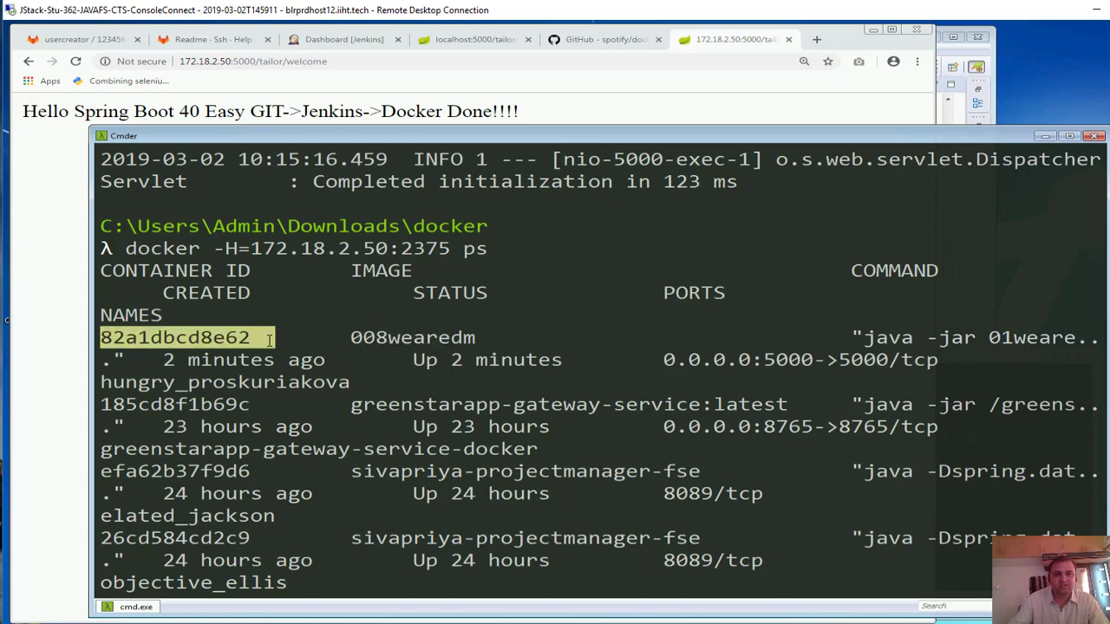
pyautogui.scroll(-3)
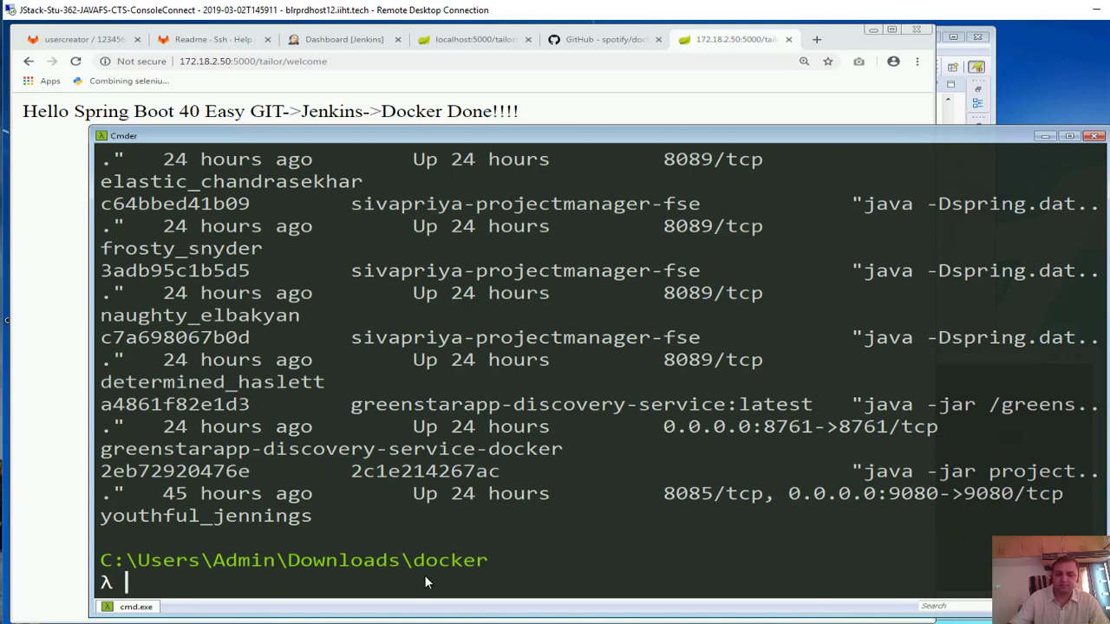
# Stop container 82a1dbcd8e62 with 'docker -H=172.18.2.50:2375 stop'
pyautogui.write('docker -H=172.18.2.50:2375')
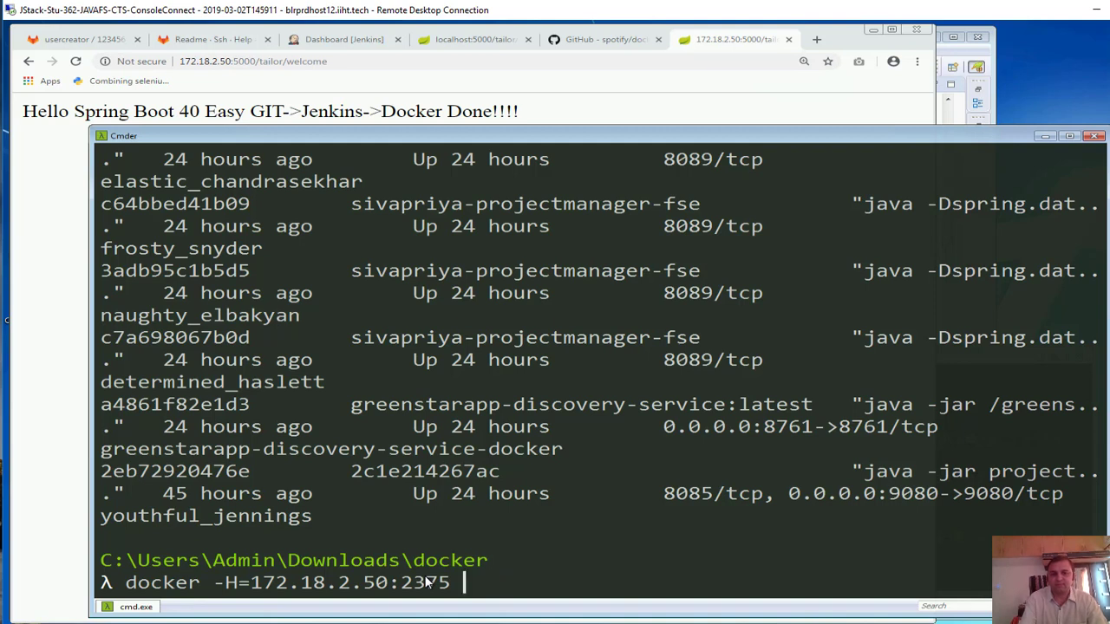
pyautogui.write('stop 82a1dbcd8e62')
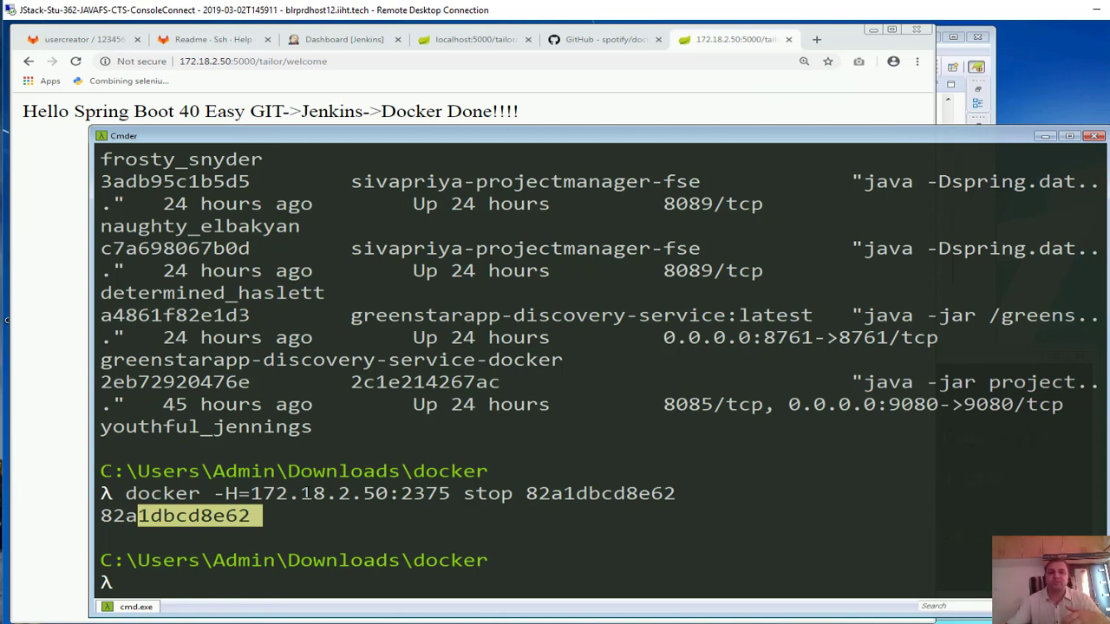
pyautogui.moveTo(61, 507)
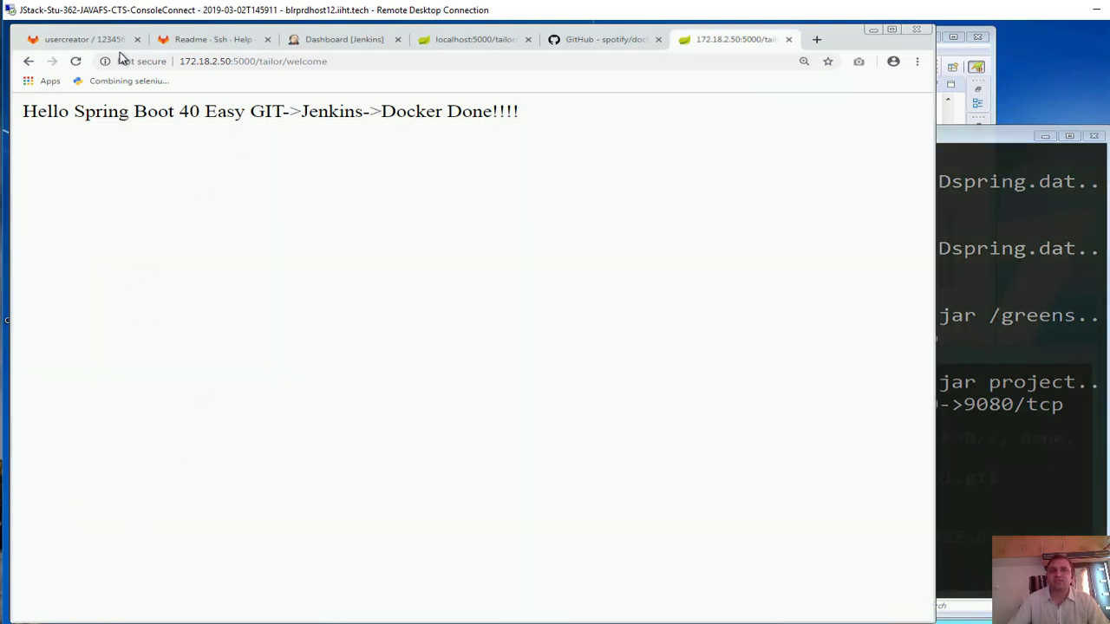
# Reload 172.18.2.50:5000/tailor/welcome and see it hang waiting for the stopped container
pyautogui.click(76, 61)
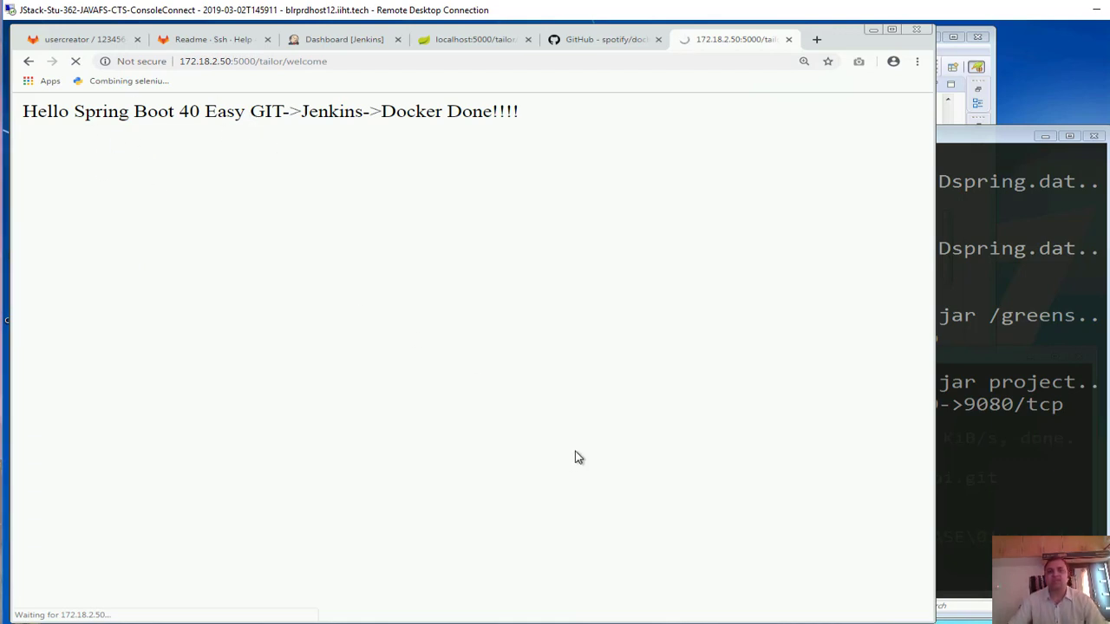
pyautogui.moveTo(735, 477)
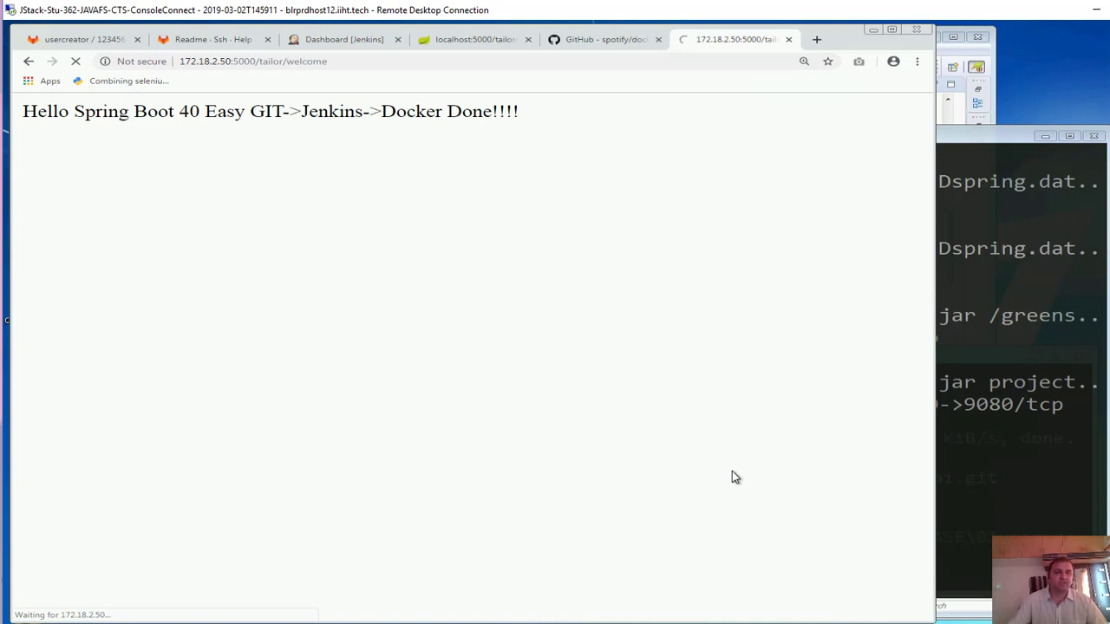
pyautogui.moveTo(735, 475)
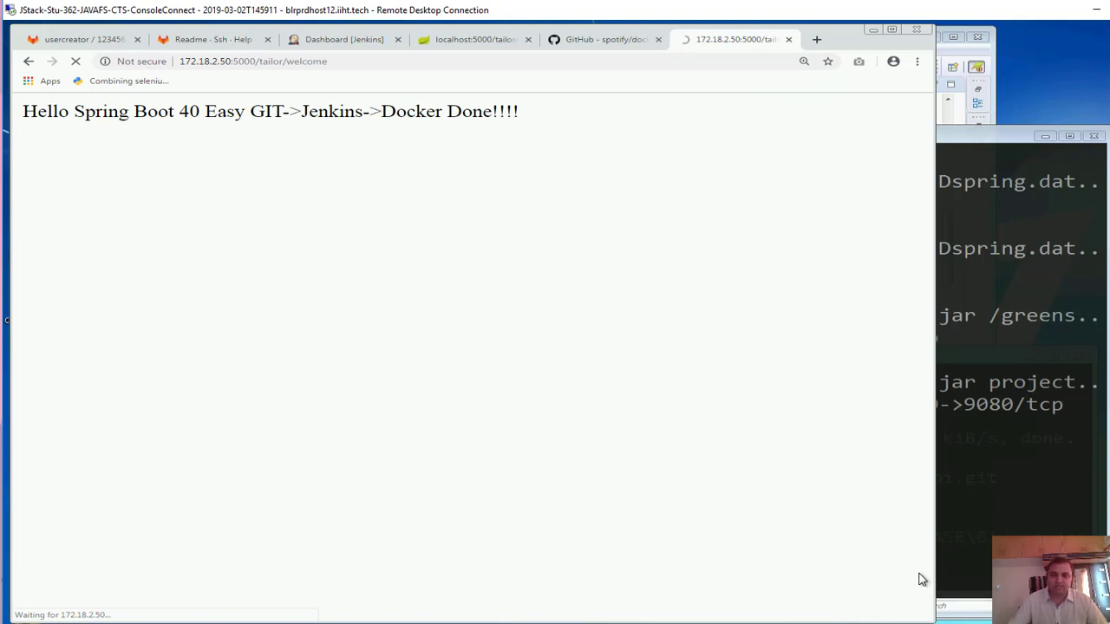
pyautogui.moveTo(862, 394)
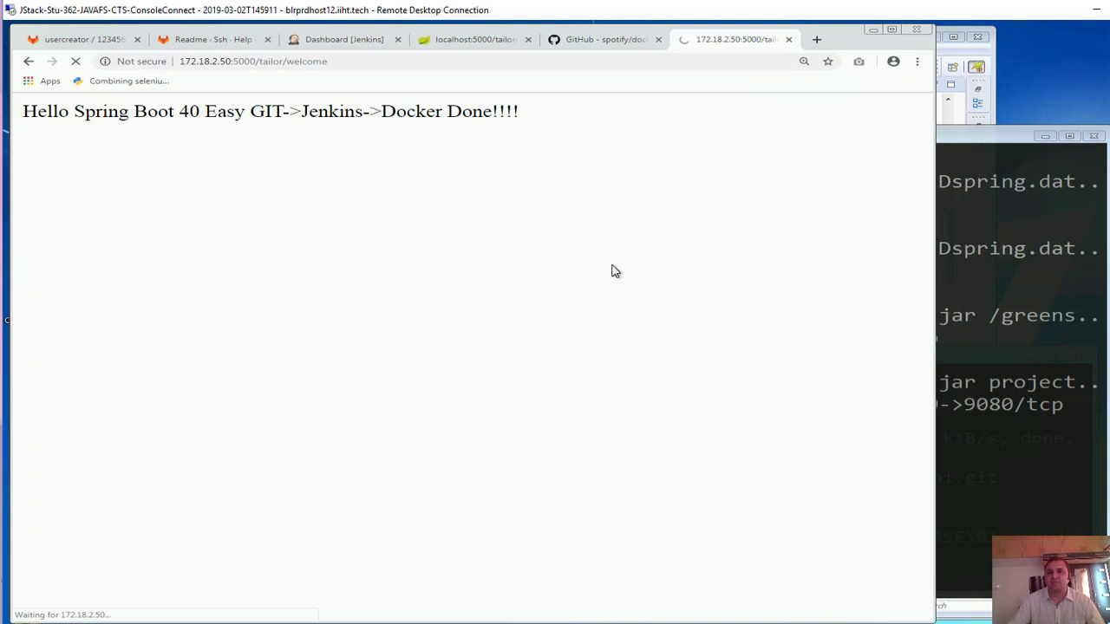
pyautogui.moveTo(603, 281)
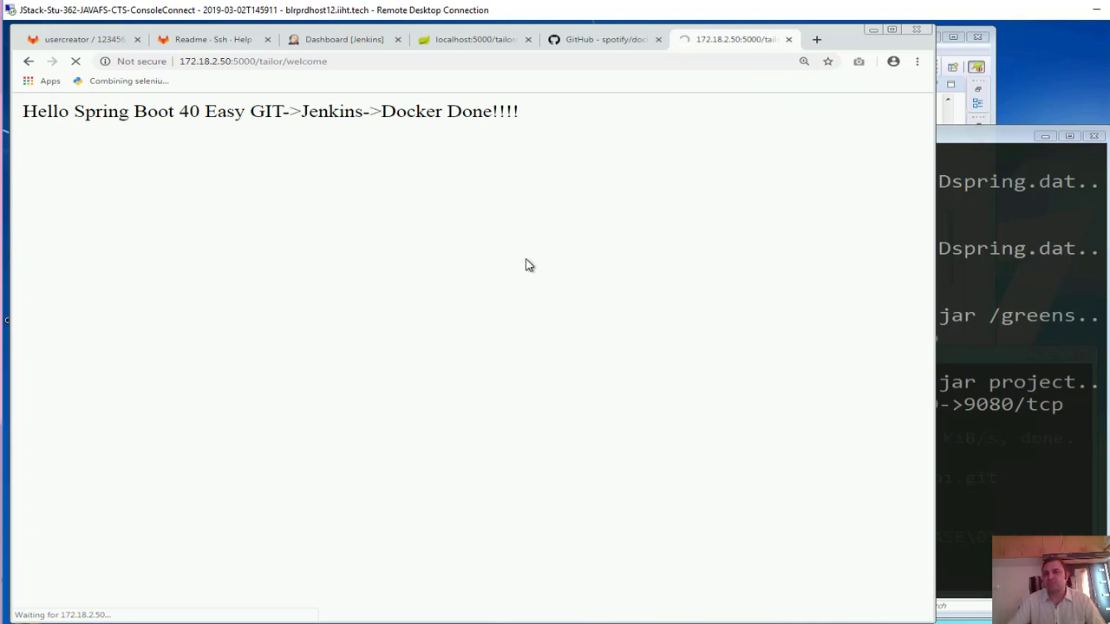
pyautogui.moveTo(563, 270)
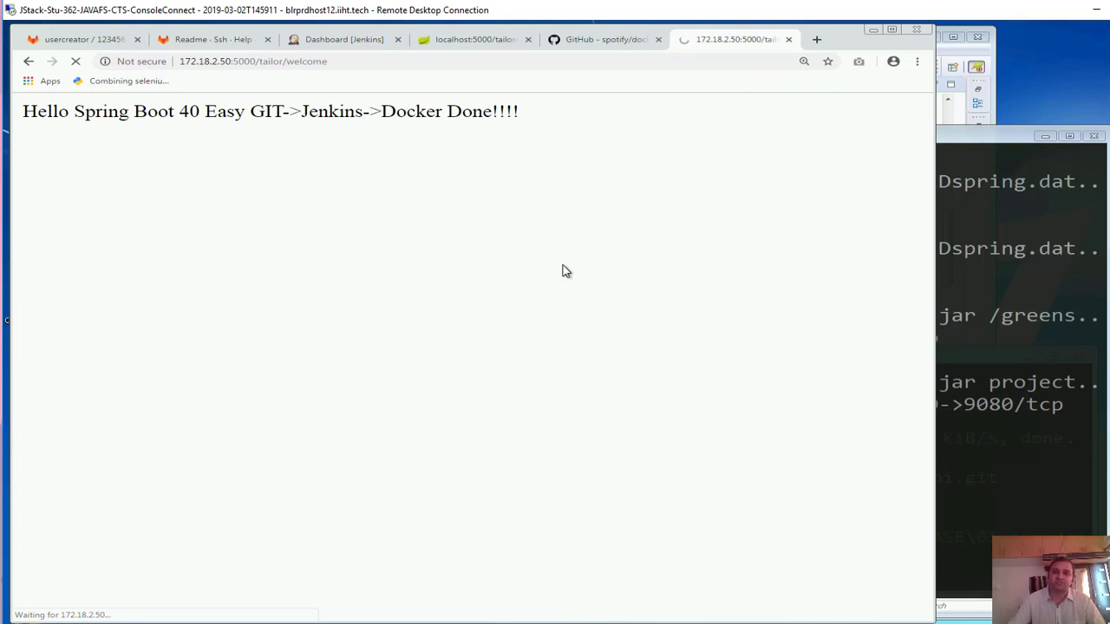
pyautogui.moveTo(909, 448)
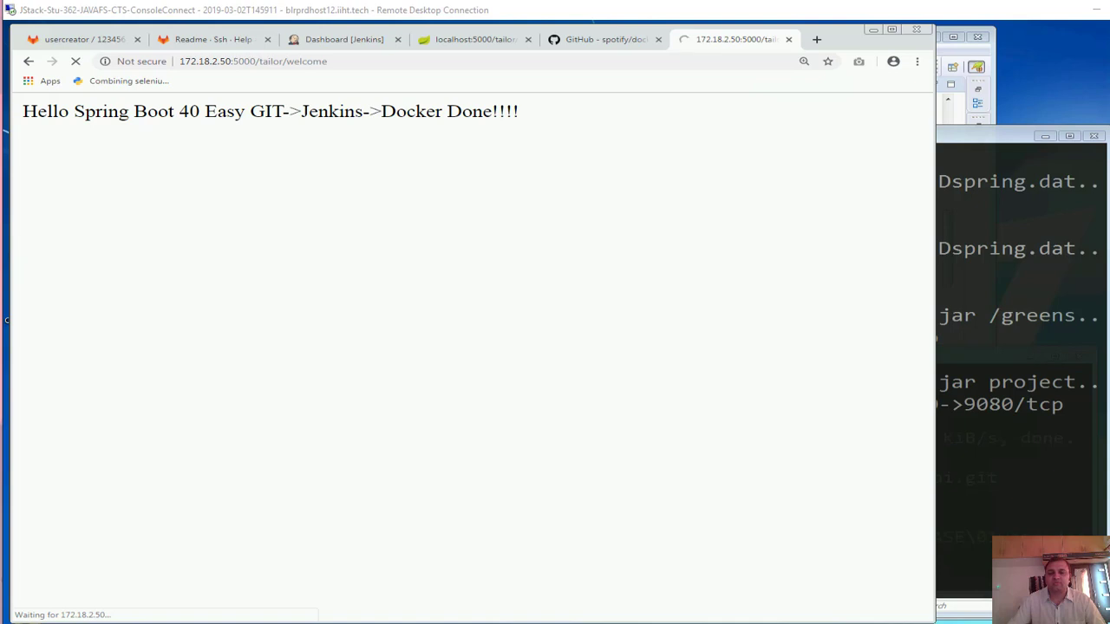
pyautogui.moveTo(1023, 465)
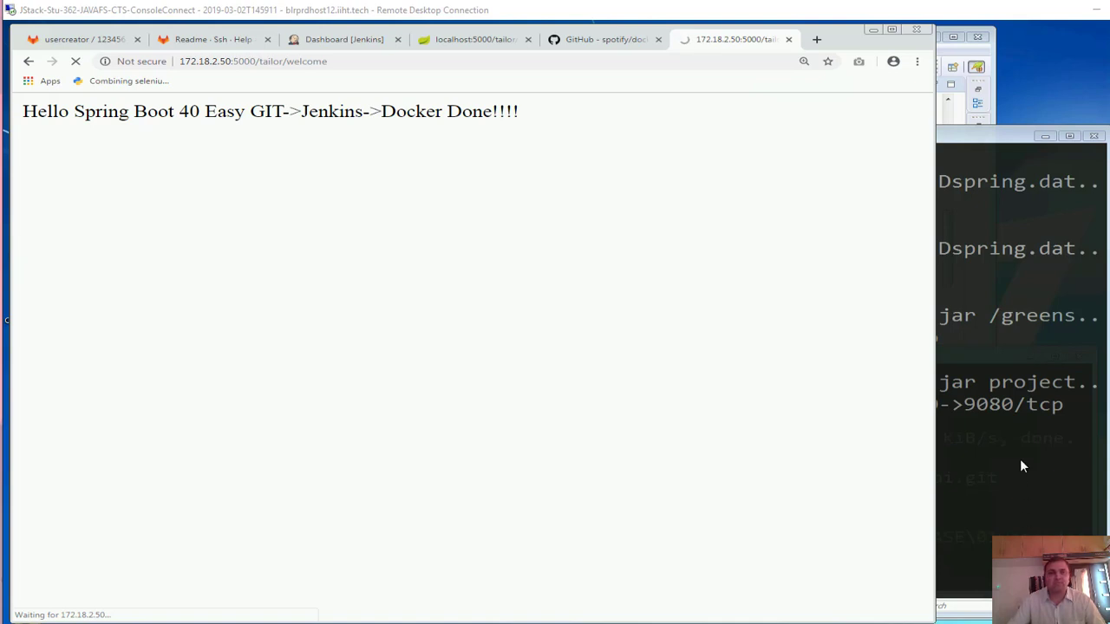